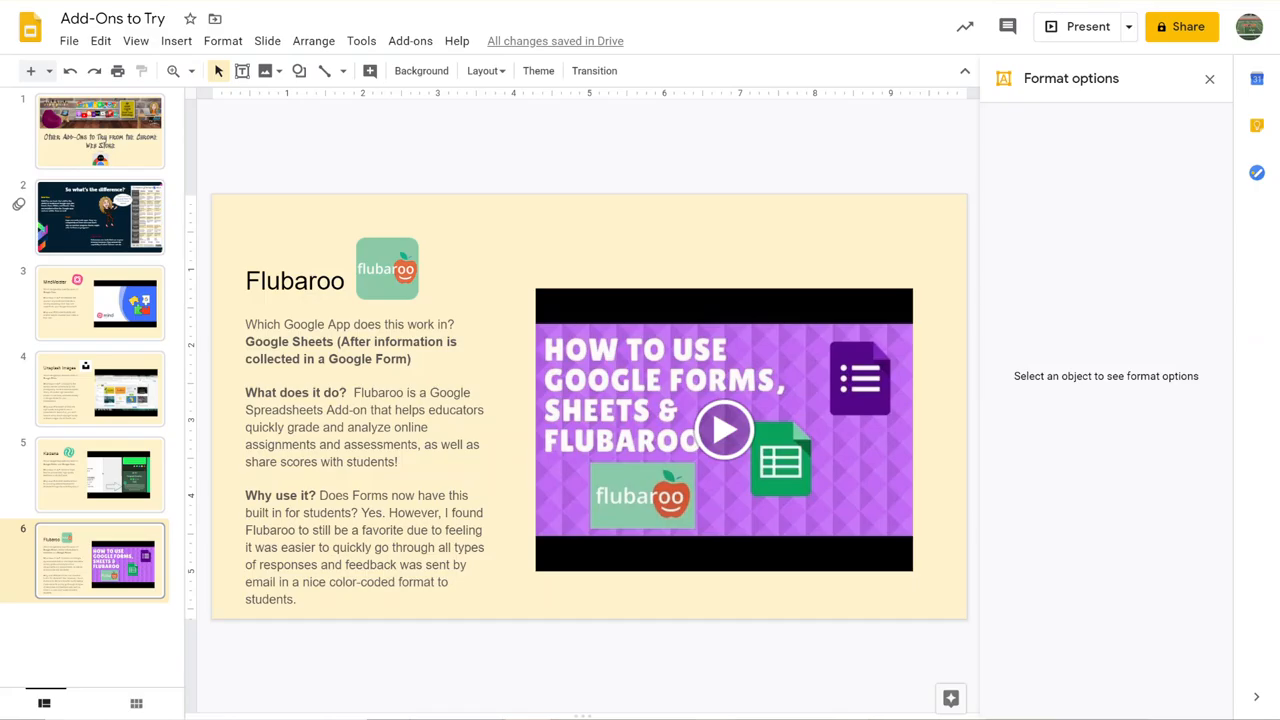
mouse_move(410, 41)
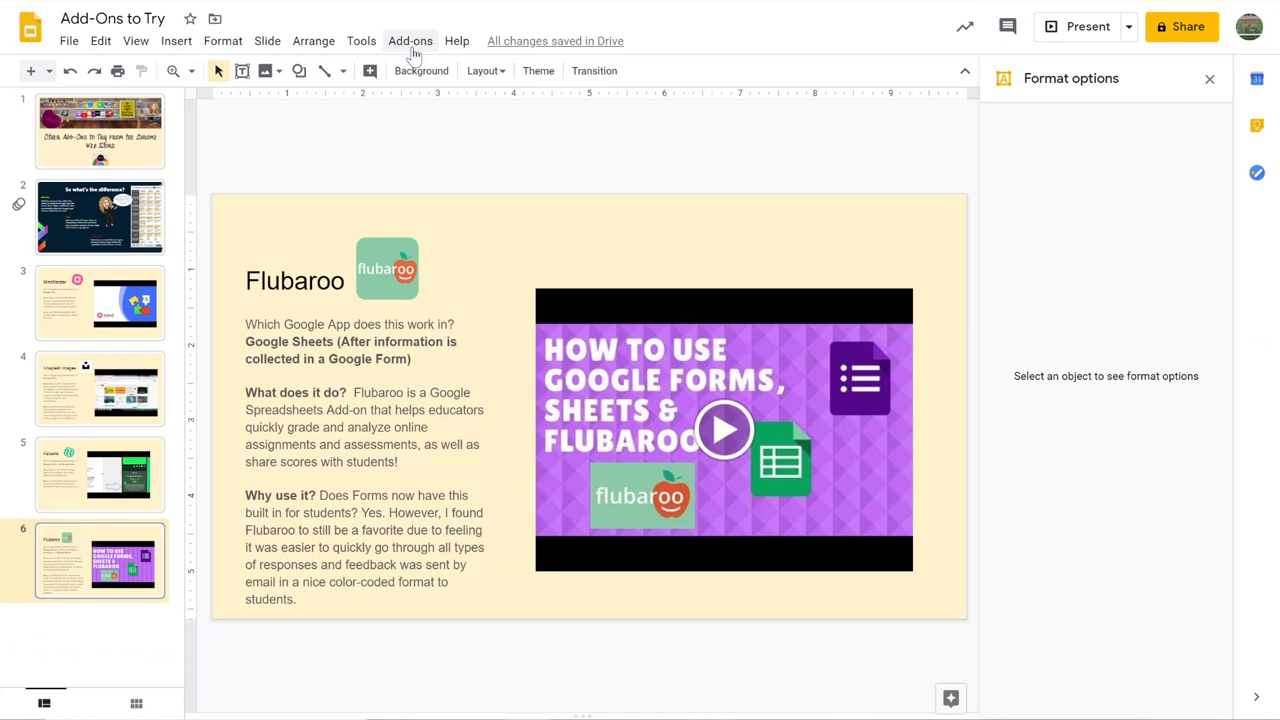
Open Get add-ons from the Add-ons menu and expand the marketplace into its own browser tab
click(410, 41)
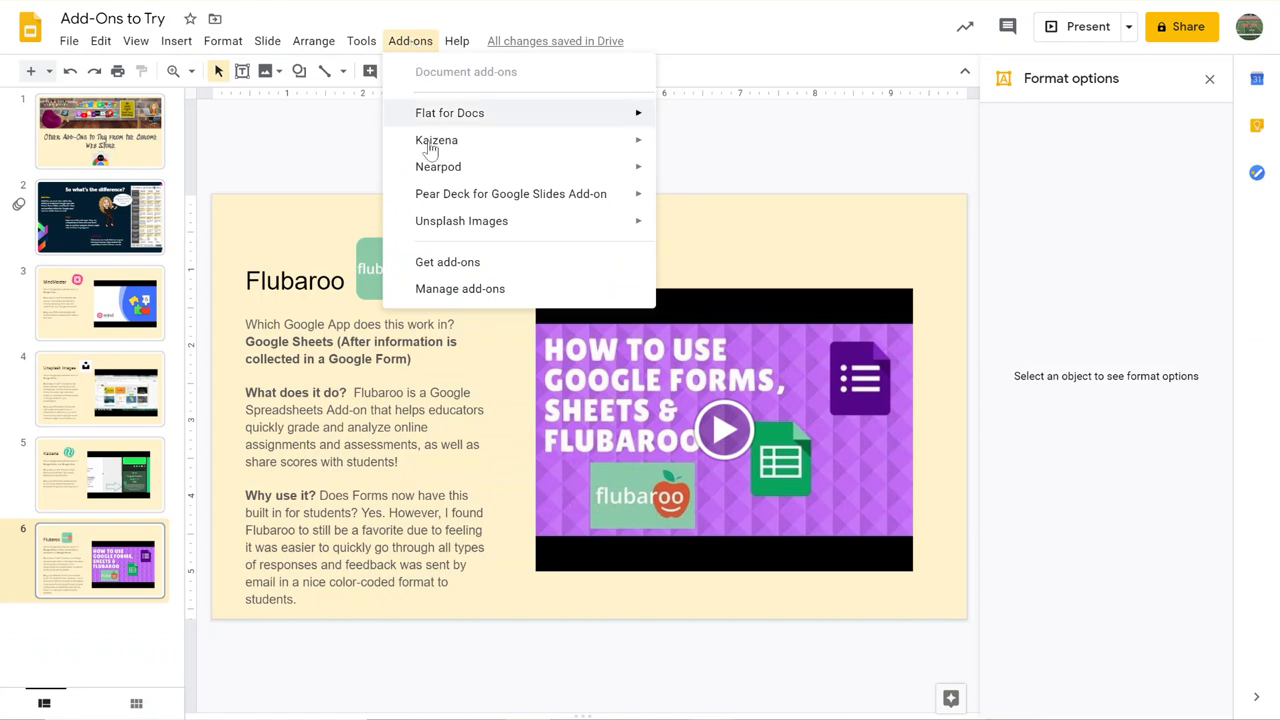
click(447, 261)
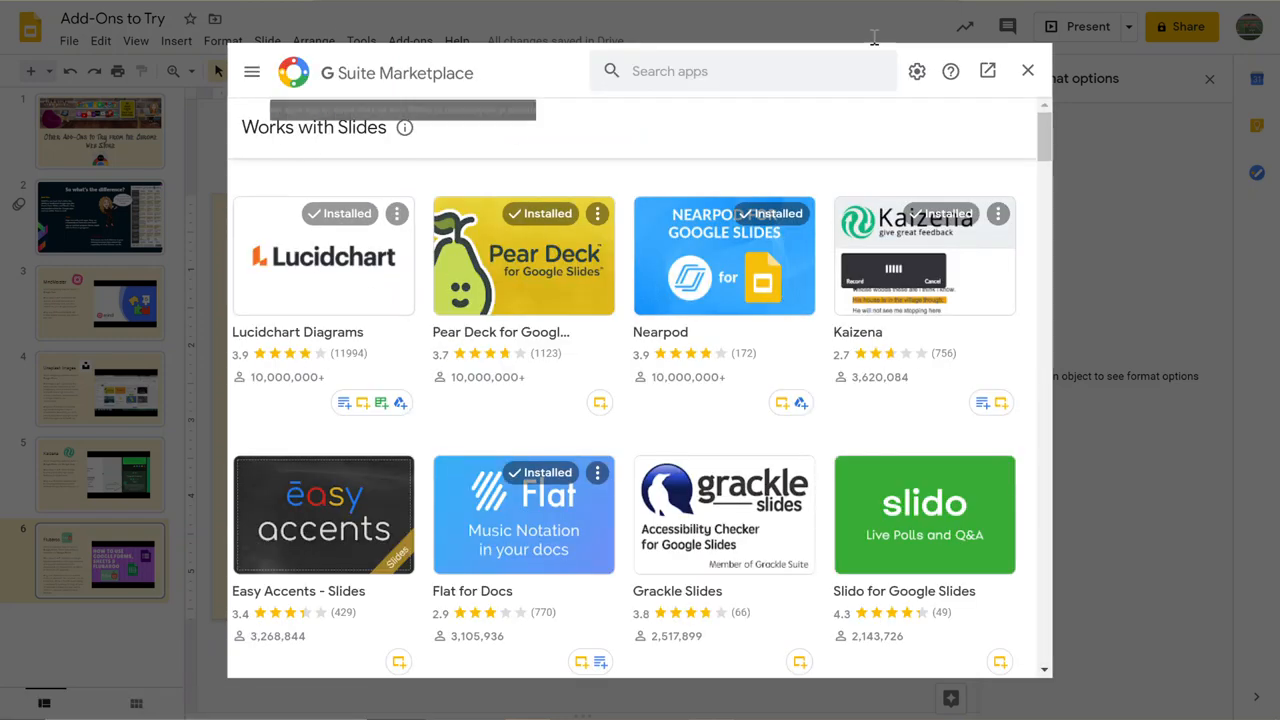
click(1027, 70)
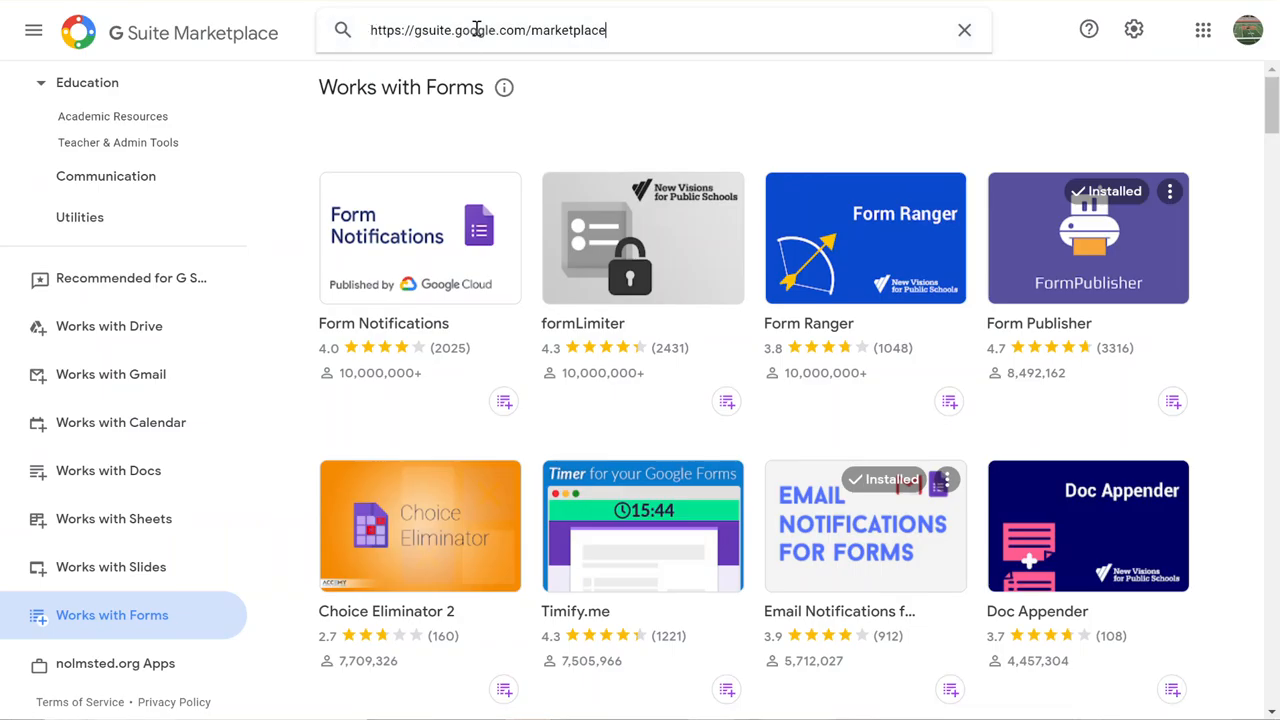
mouse_move(611, 30)
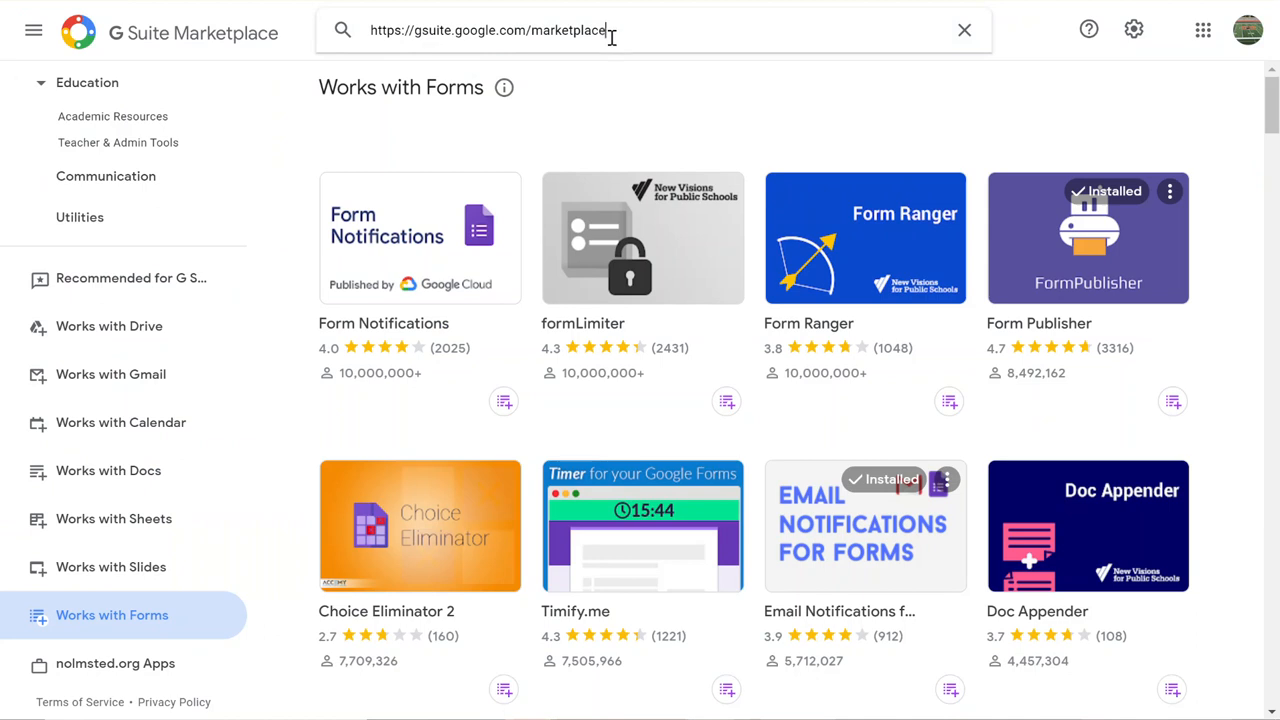
click(963, 29)
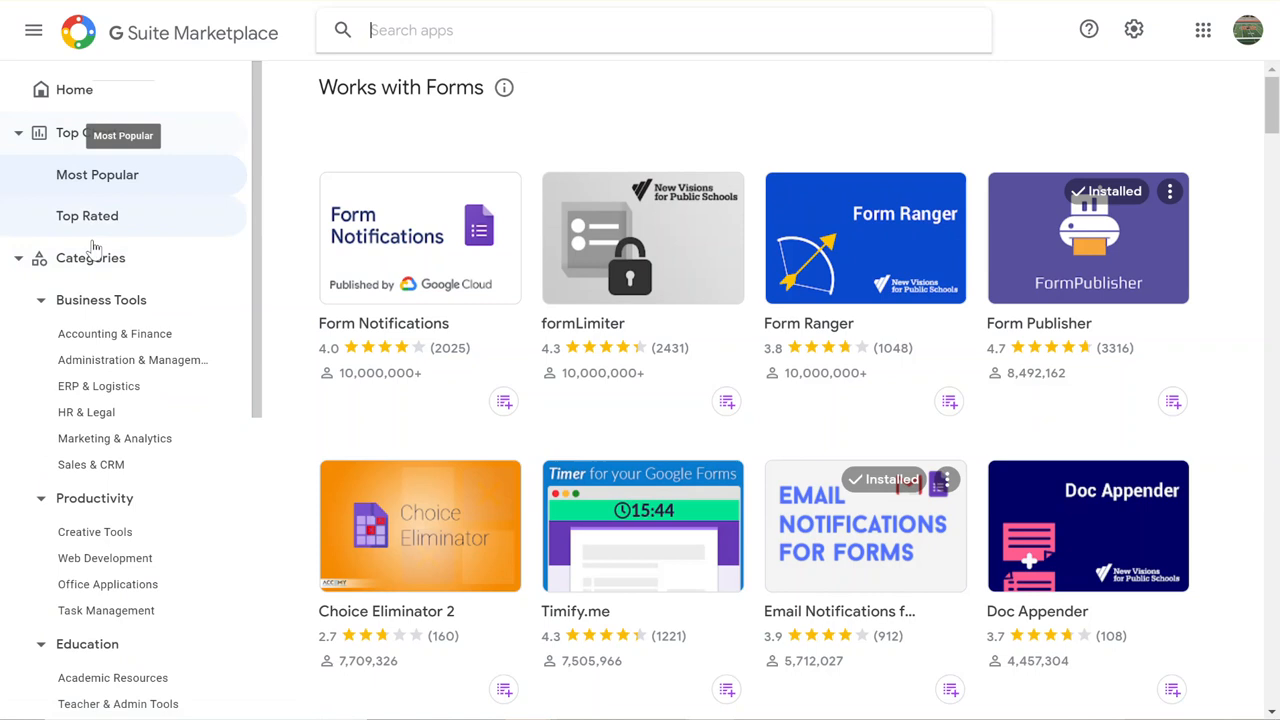
click(87, 215)
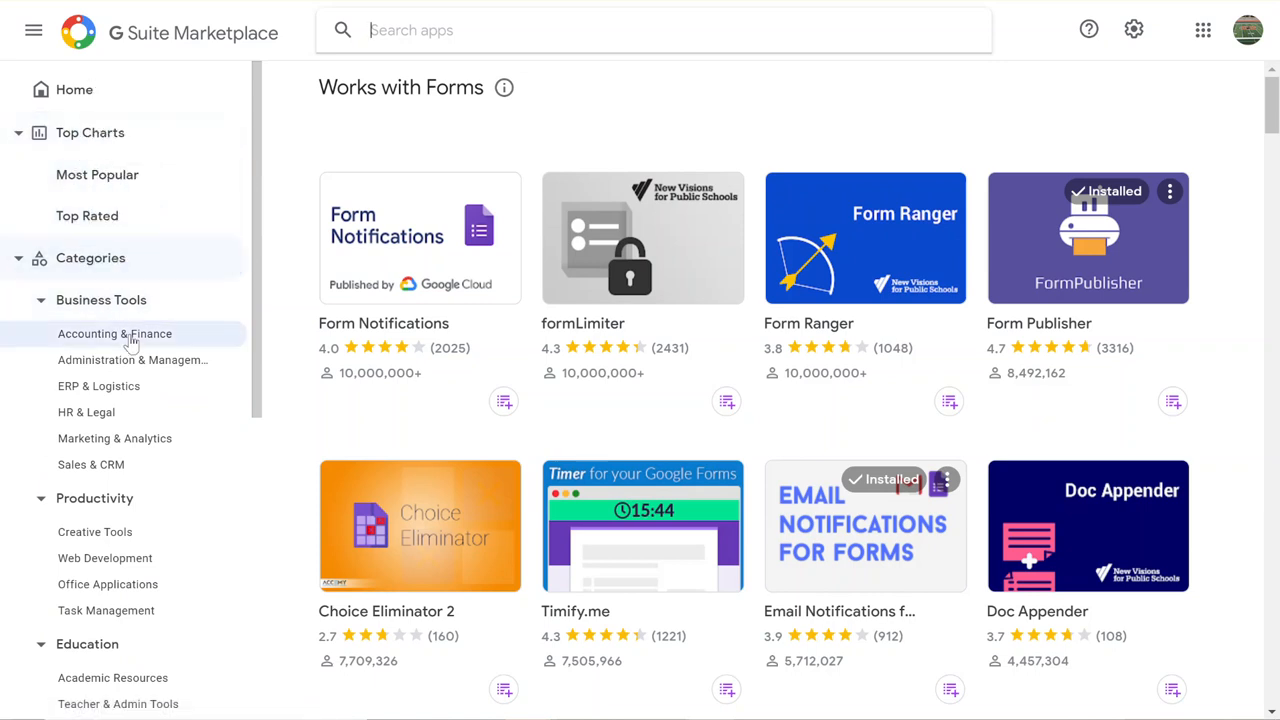
scroll(down, 3)
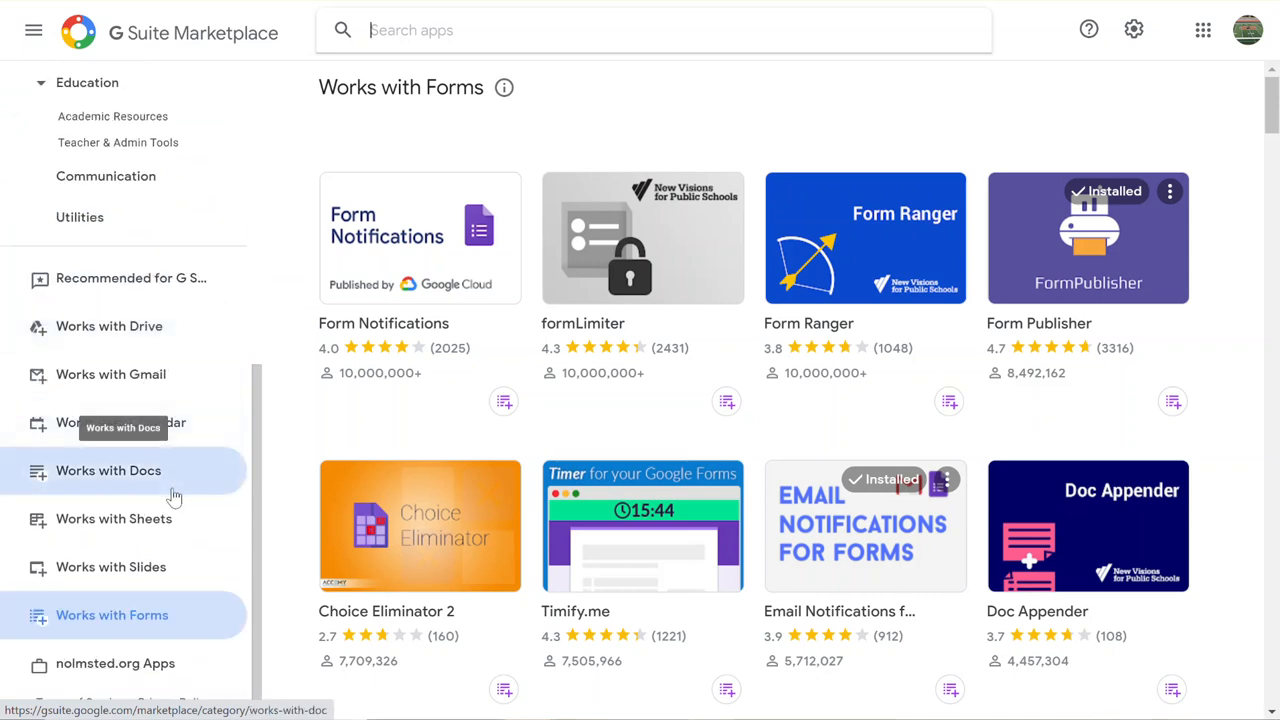
mouse_move(132, 326)
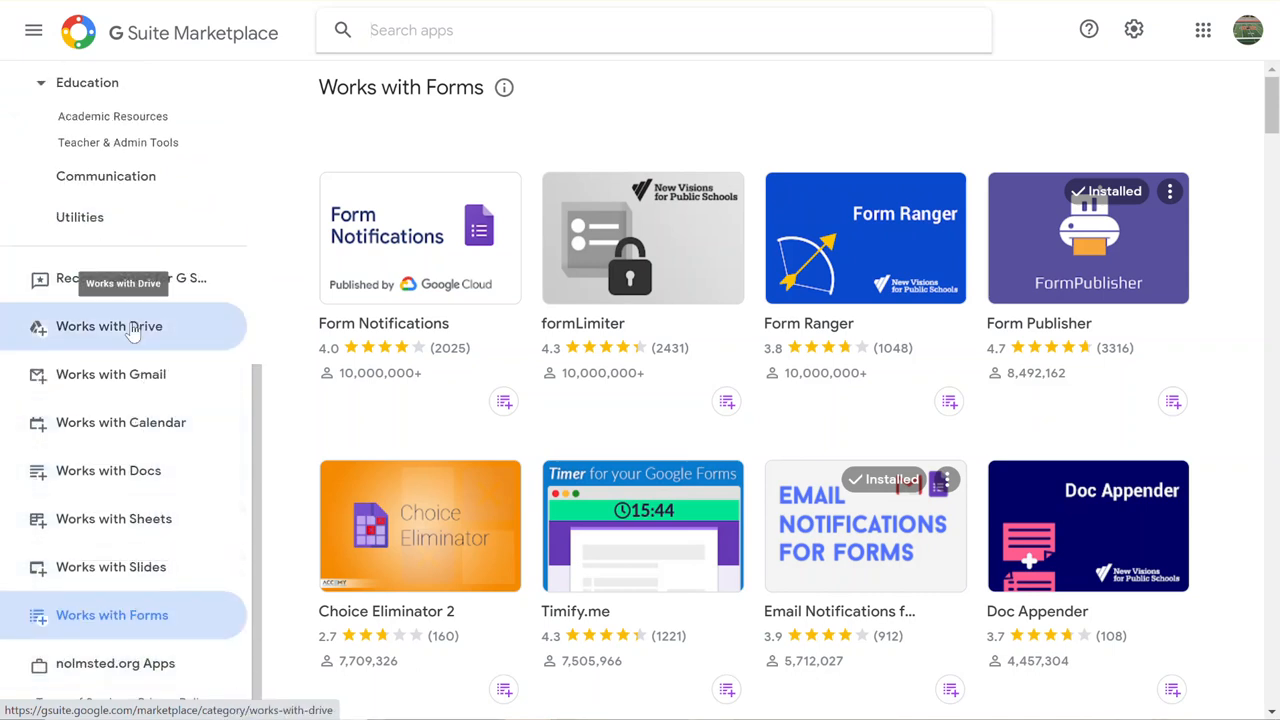
List the Drive-compatible apps and scroll up and down through their app cards
click(109, 326)
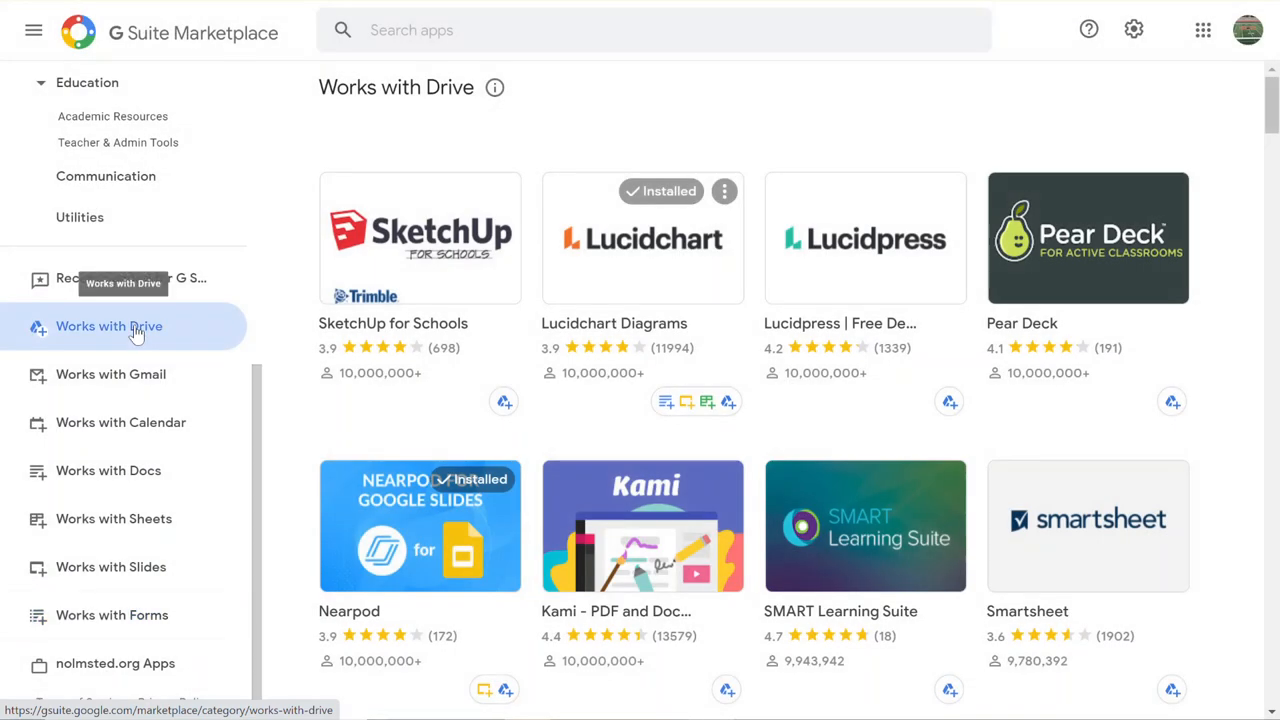
mouse_move(659, 191)
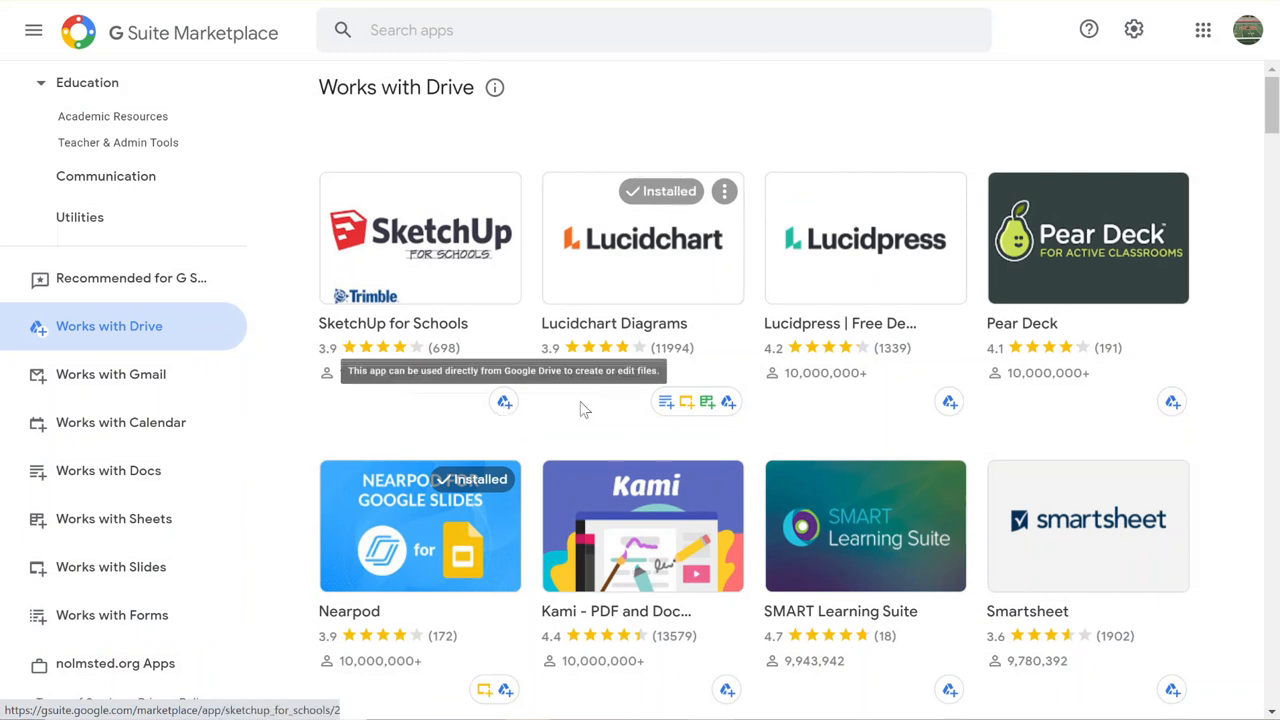
mouse_move(1172, 401)
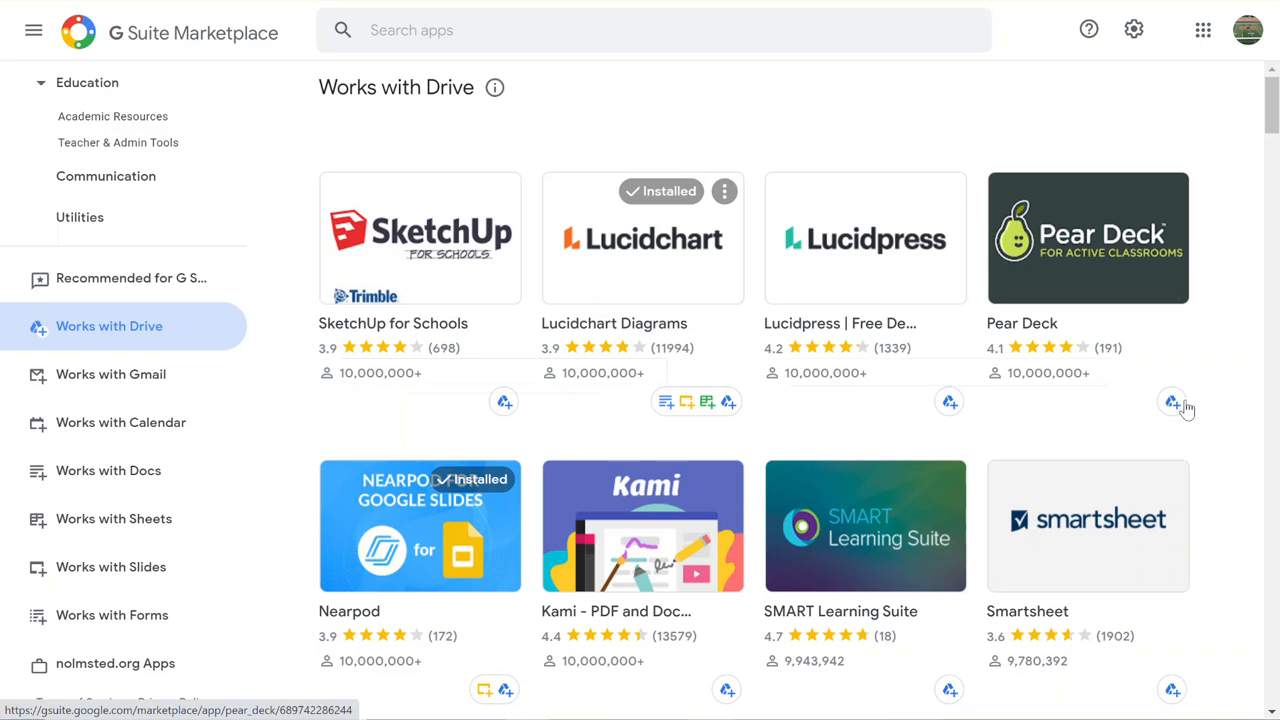
scroll(down, 3)
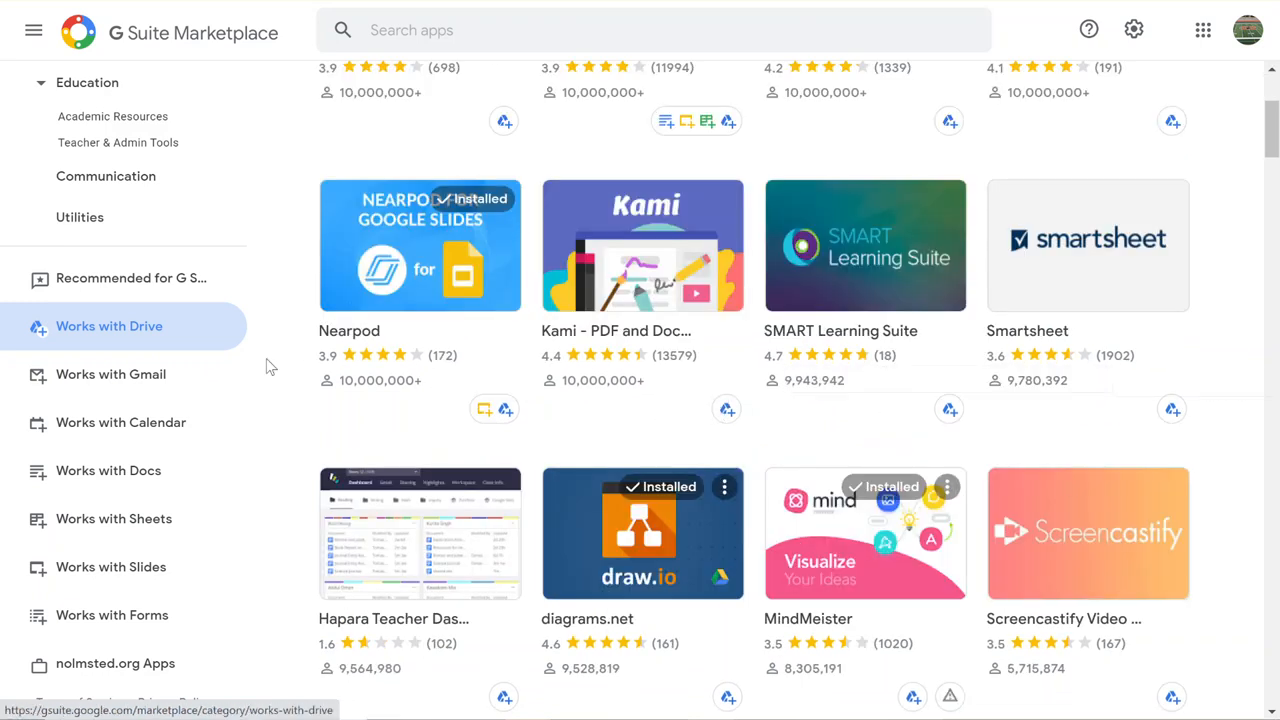
scroll(up, 3)
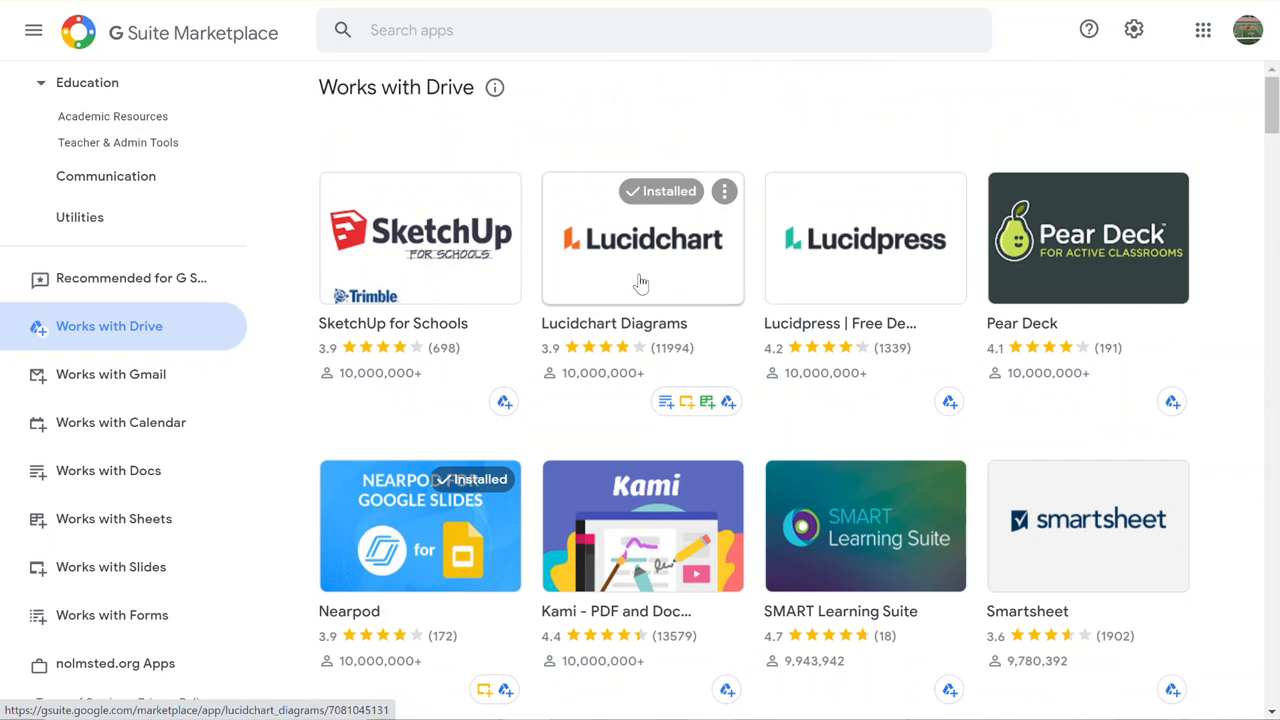
scroll(down, 3)
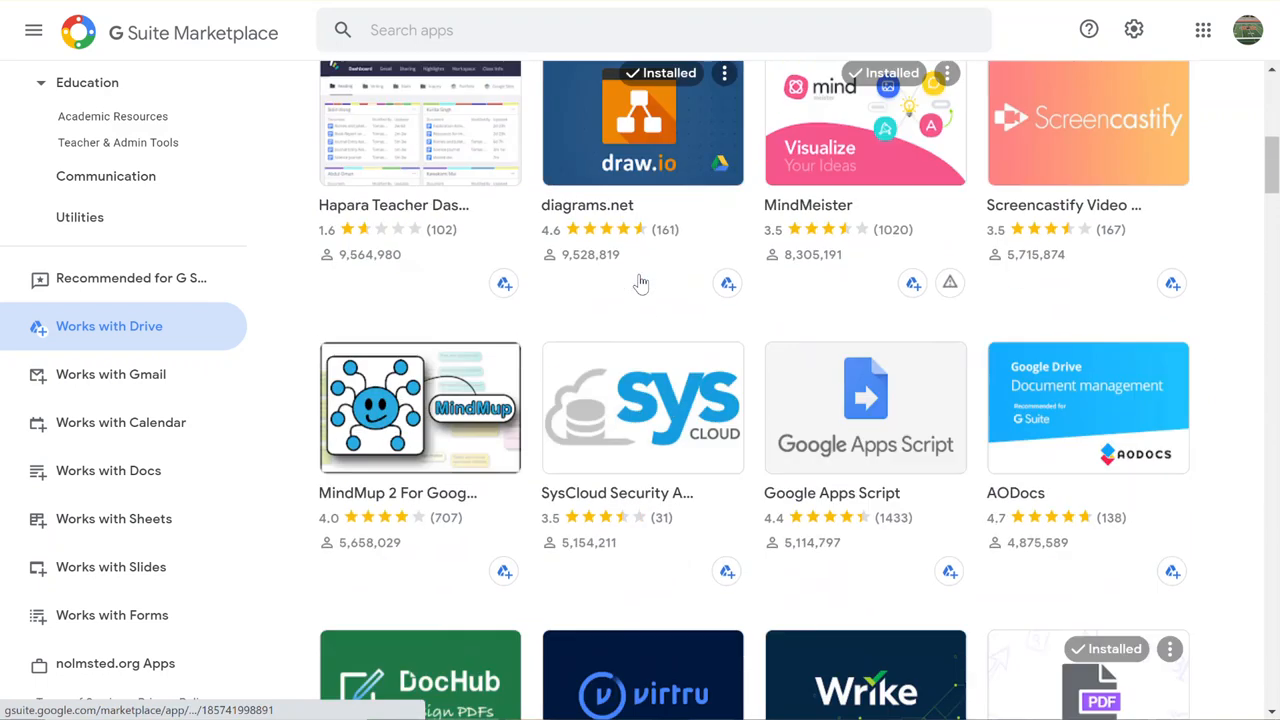
scroll(up, 3)
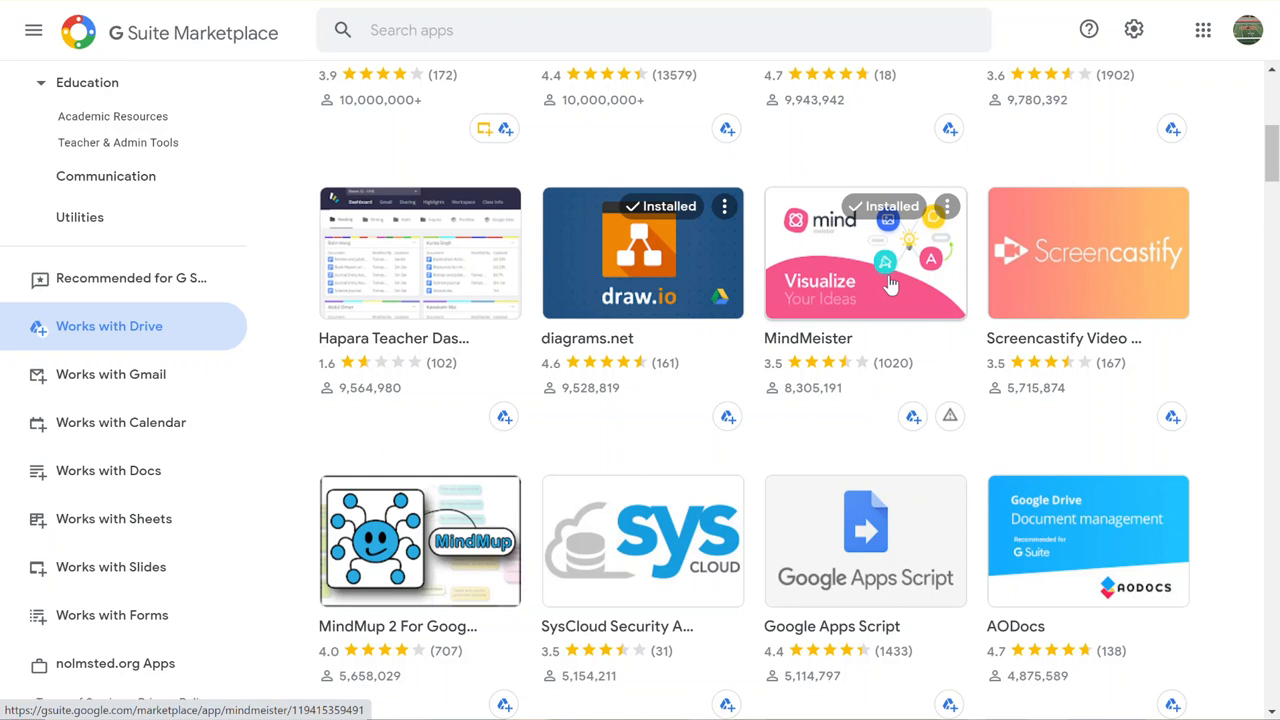
scroll(down, 3)
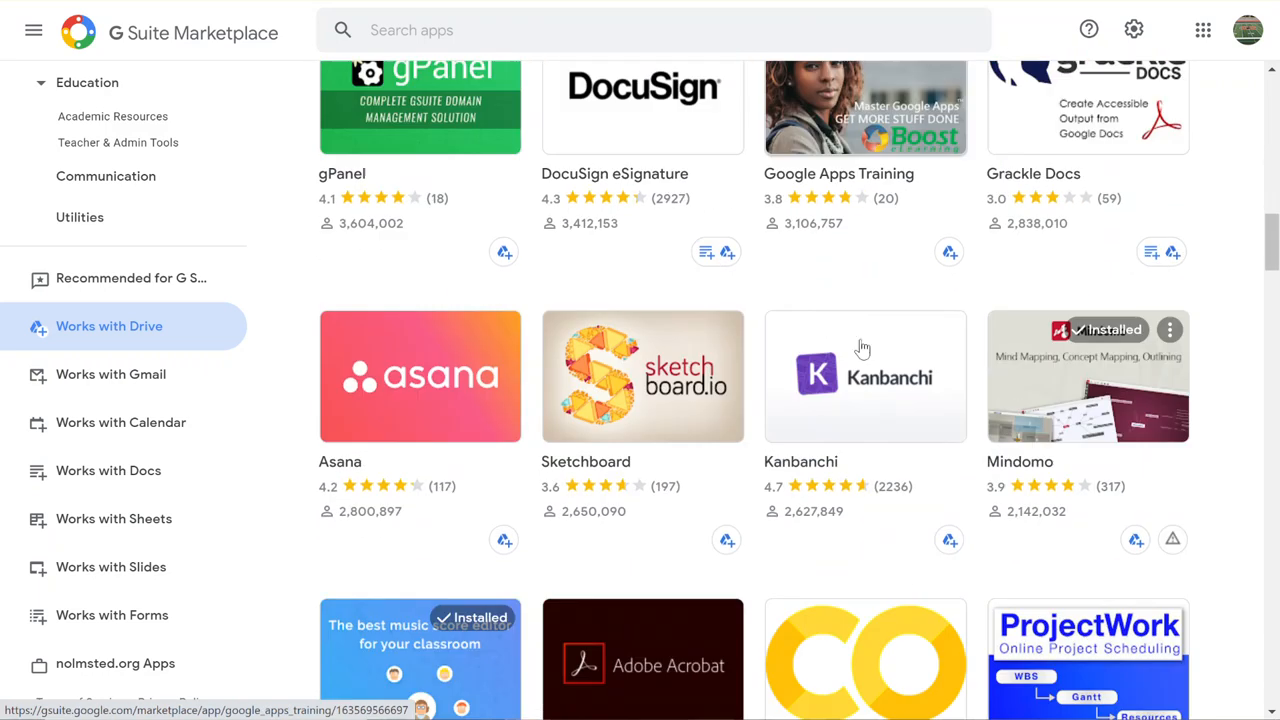
click(110, 374)
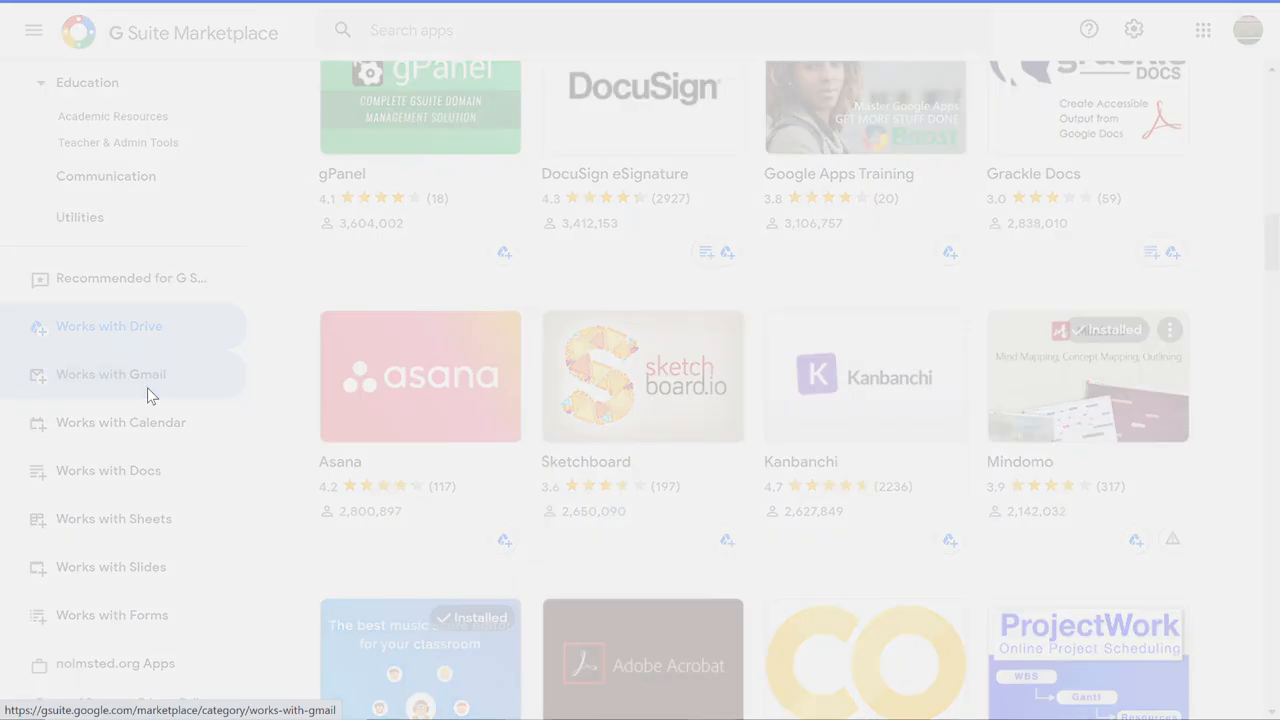
Pass through the Gmail and Calendar listings to the domain's private Apps page, which is empty
click(111, 374)
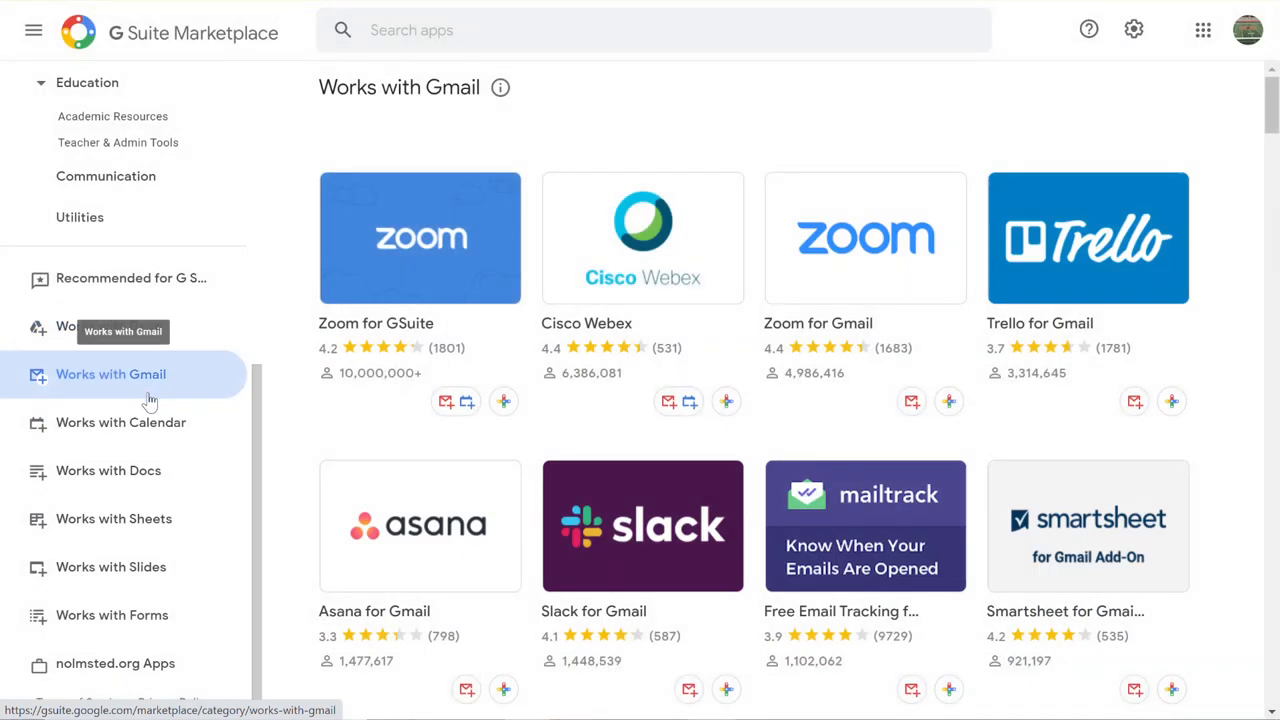
click(120, 422)
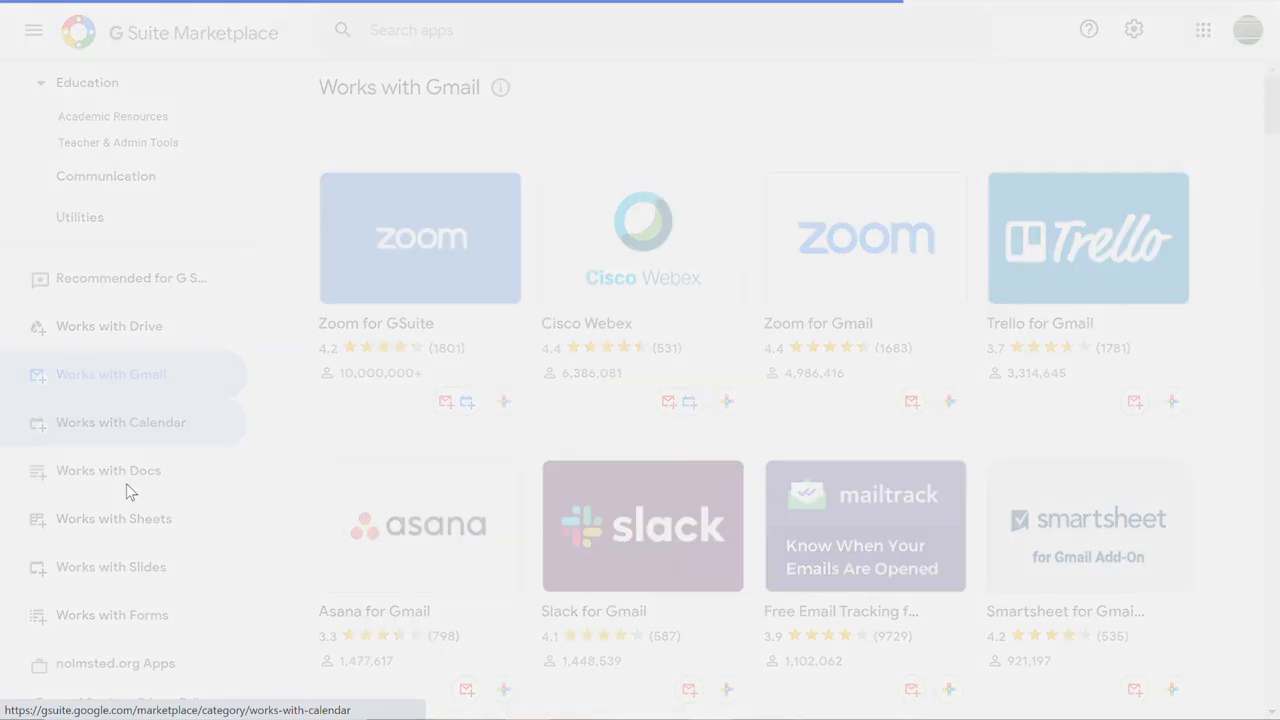
click(120, 422)
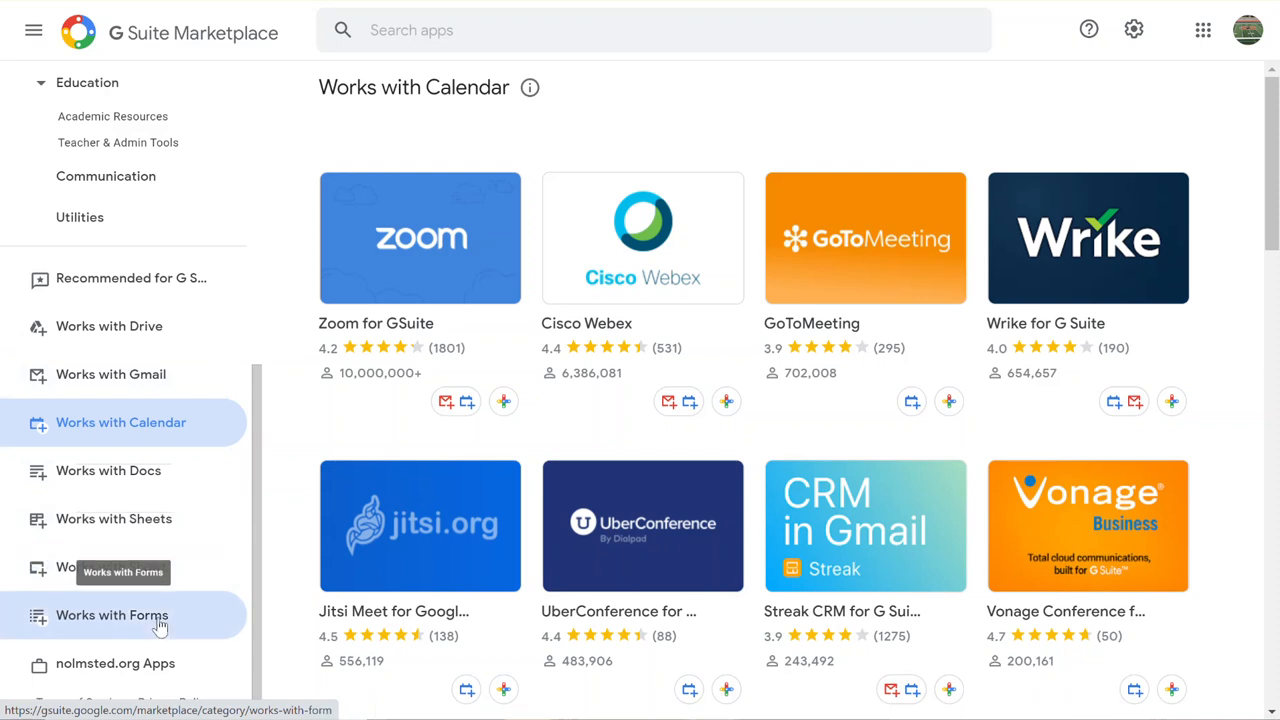
click(111, 615)
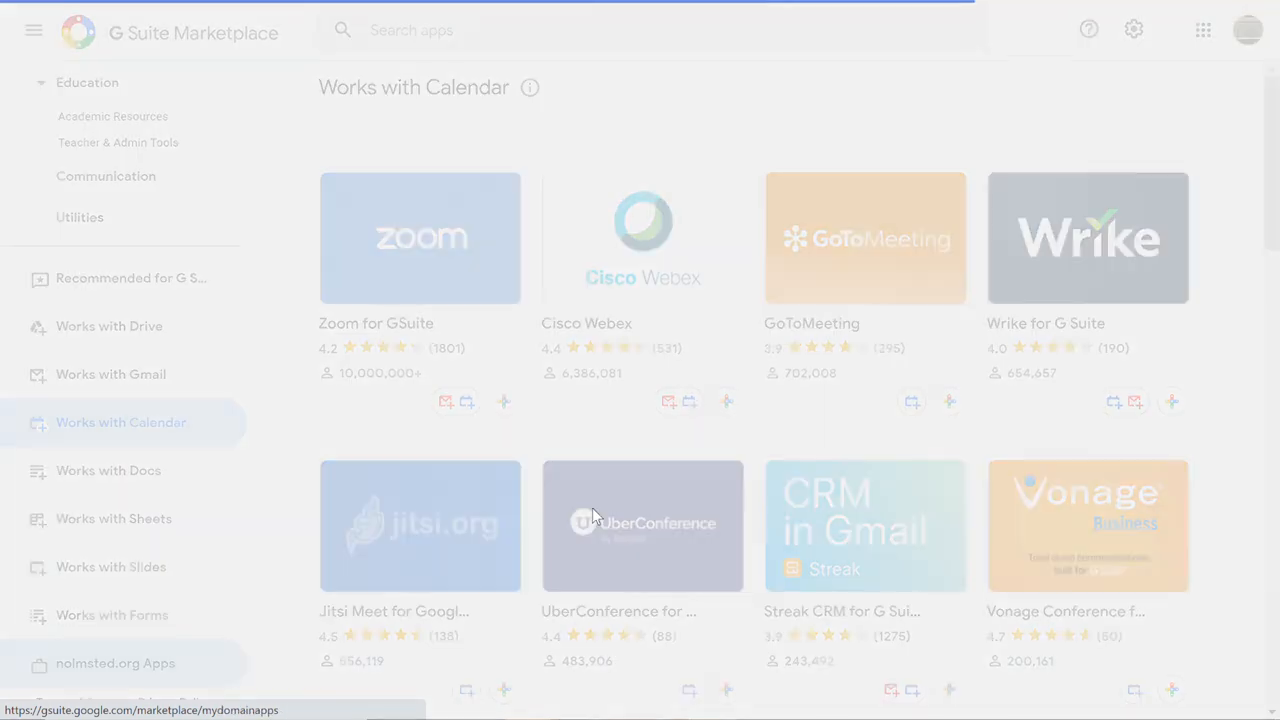
click(115, 663)
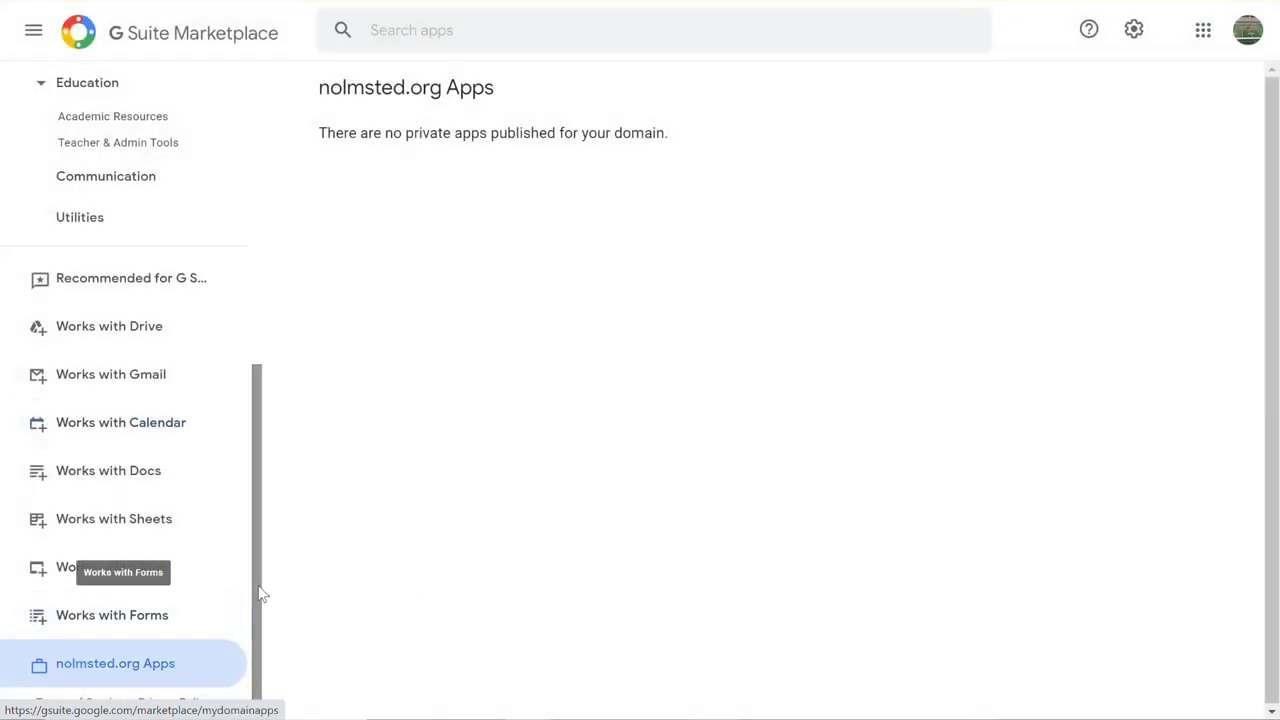
mouse_move(575, 400)
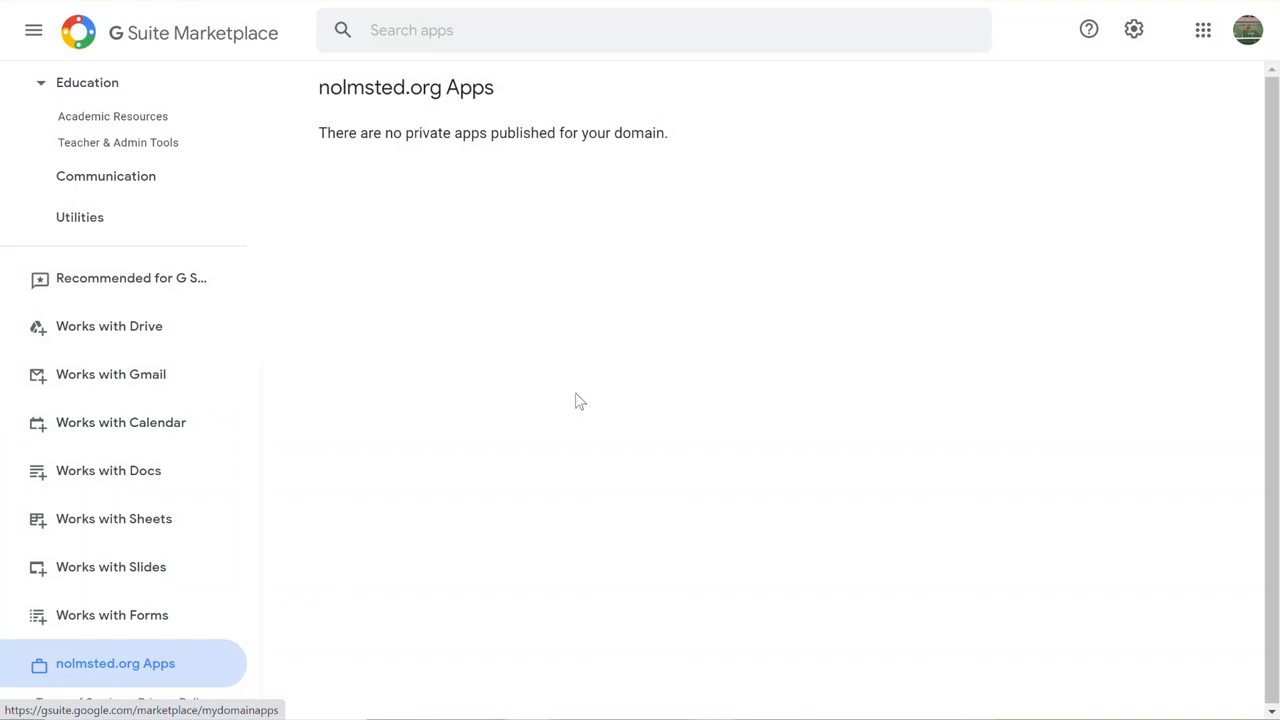
mouse_move(220, 437)
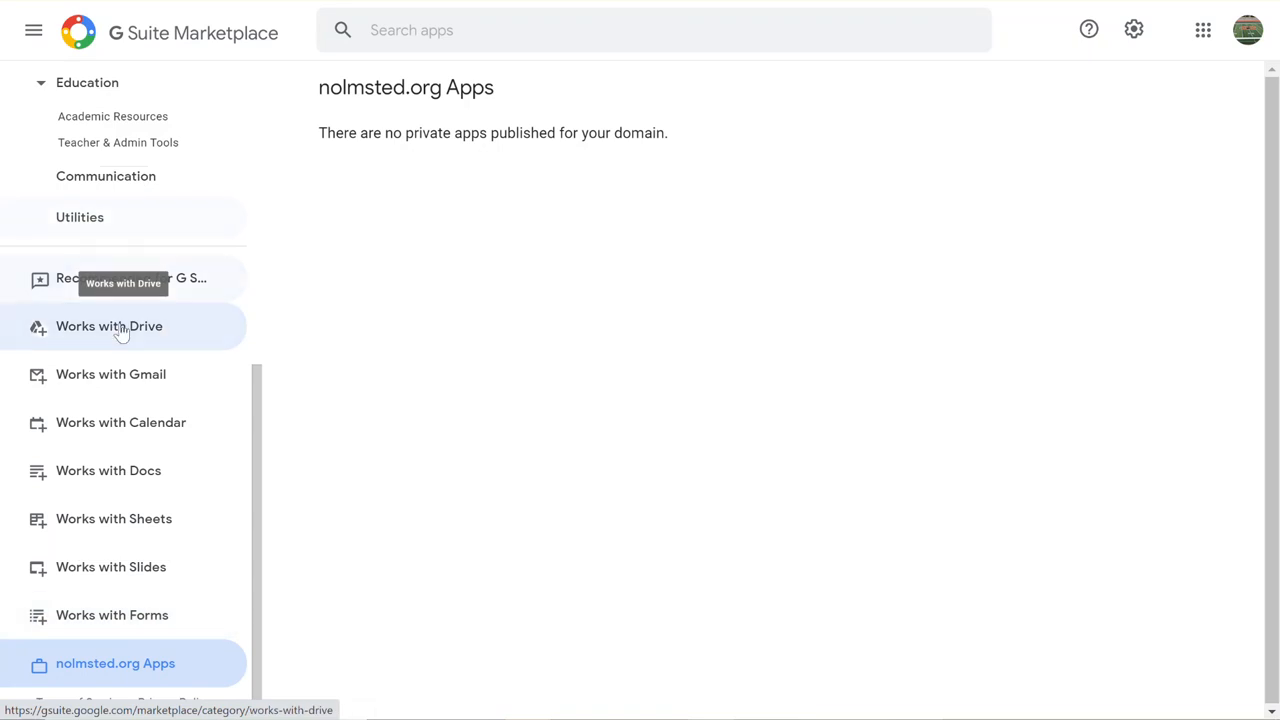
mouse_move(700, 373)
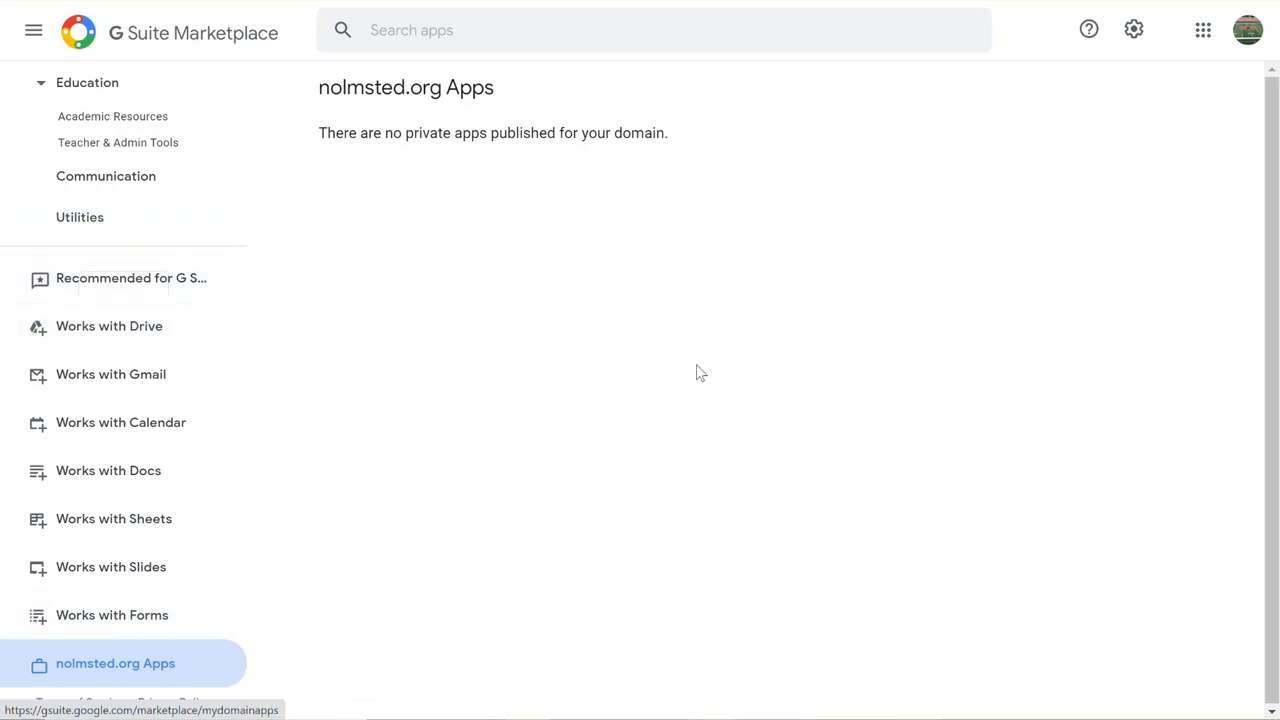
mouse_move(690, 378)
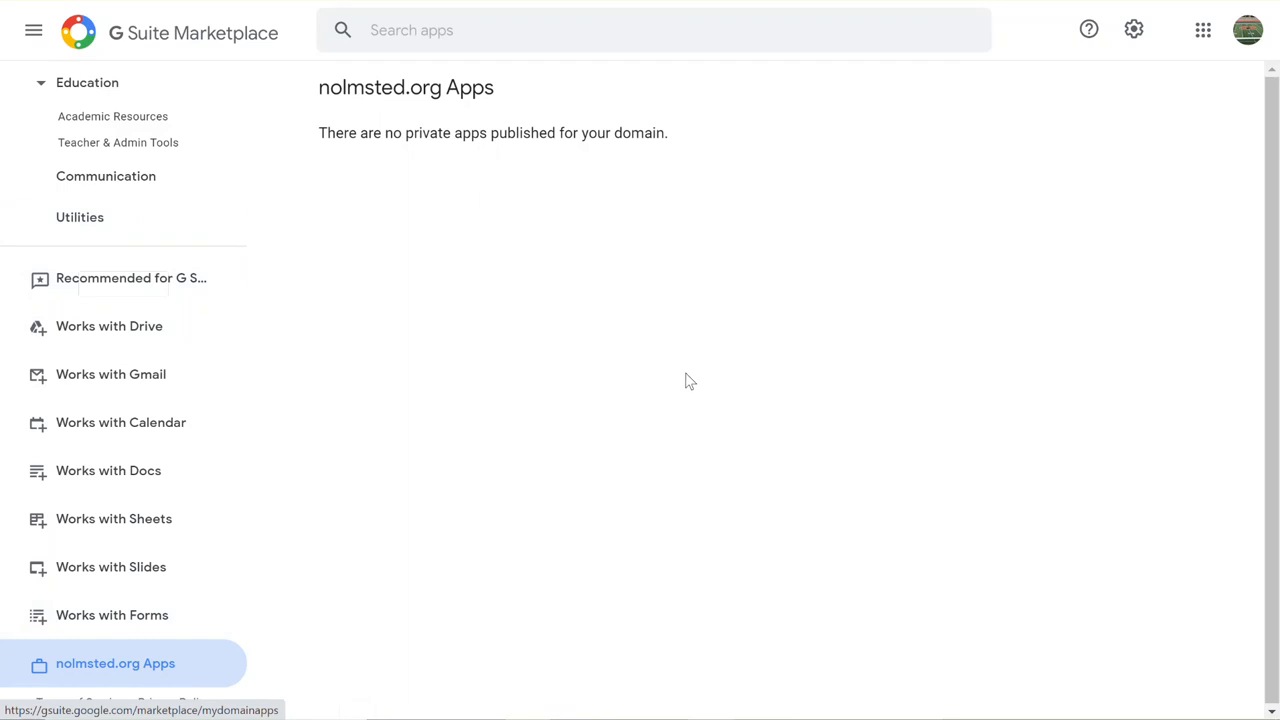
mouse_move(684, 387)
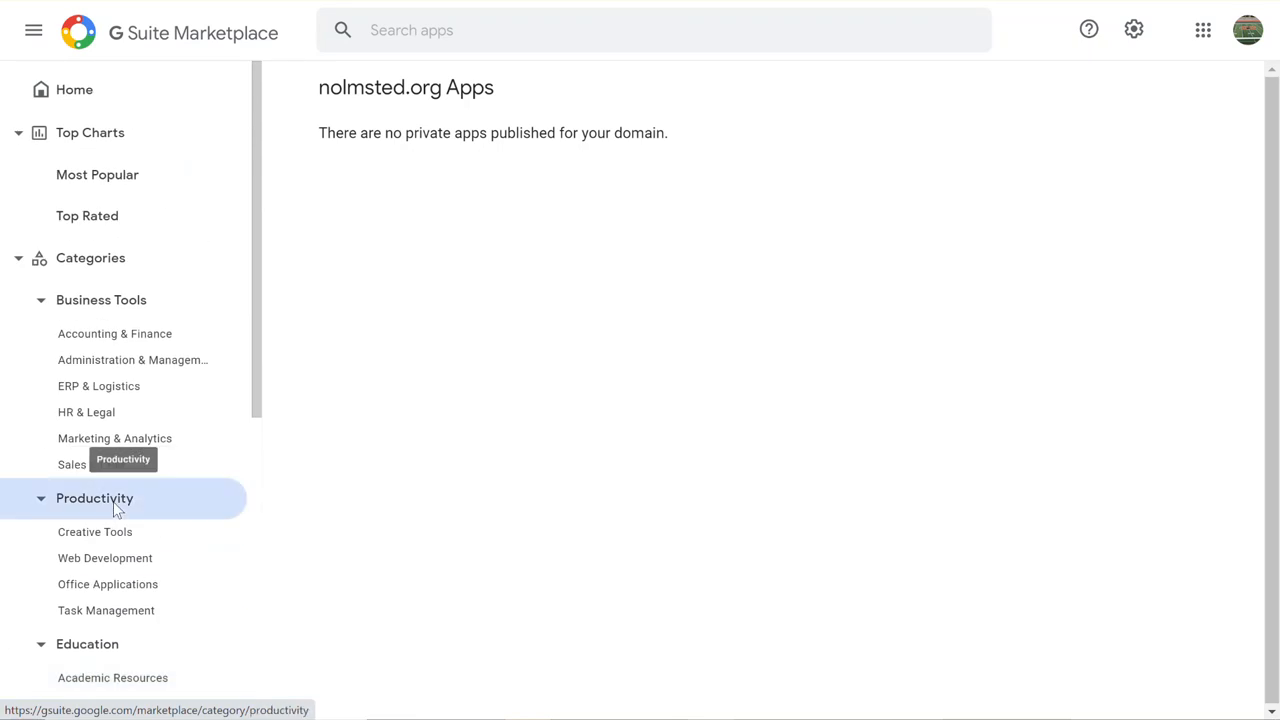
scroll(down, 3)
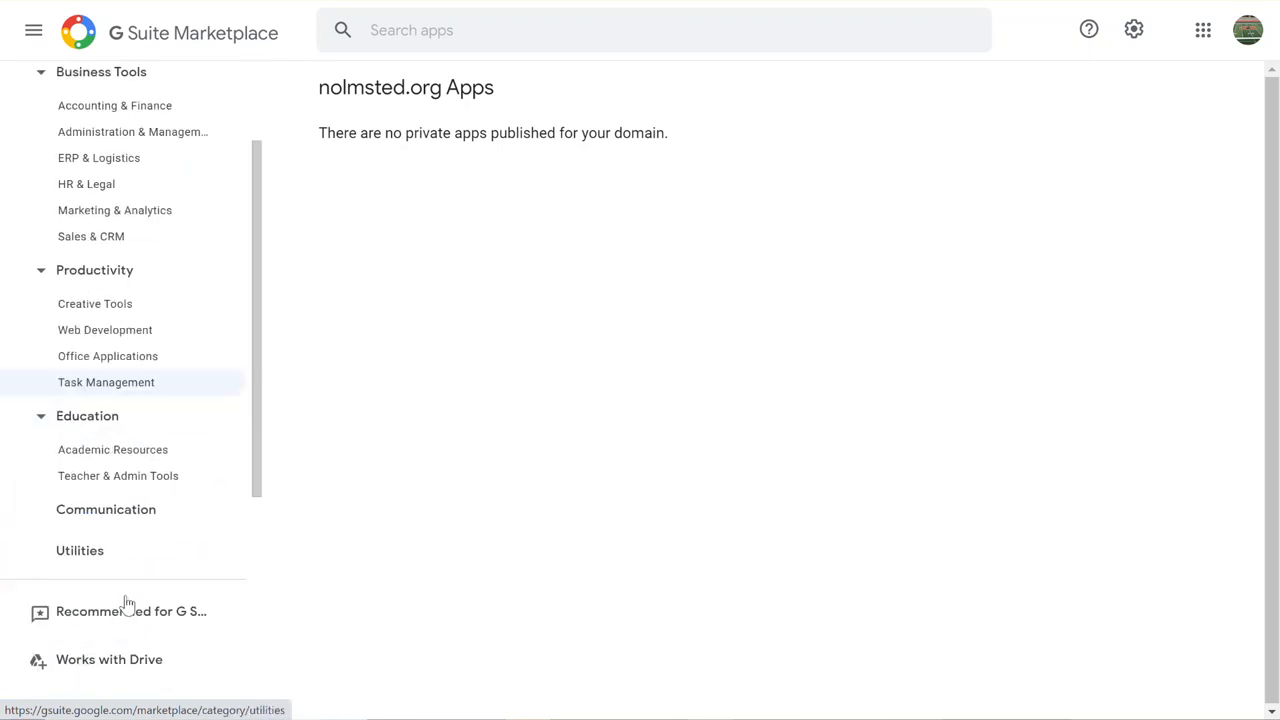
scroll(down, 3)
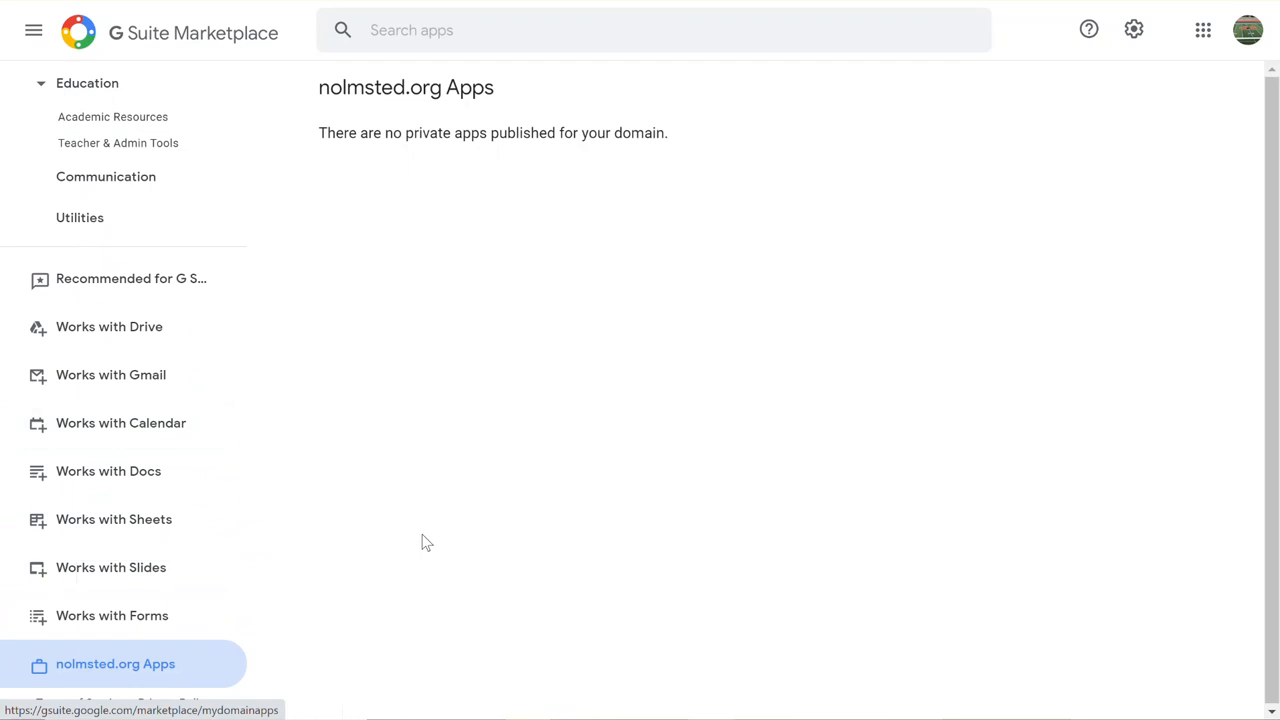
mouse_move(418, 554)
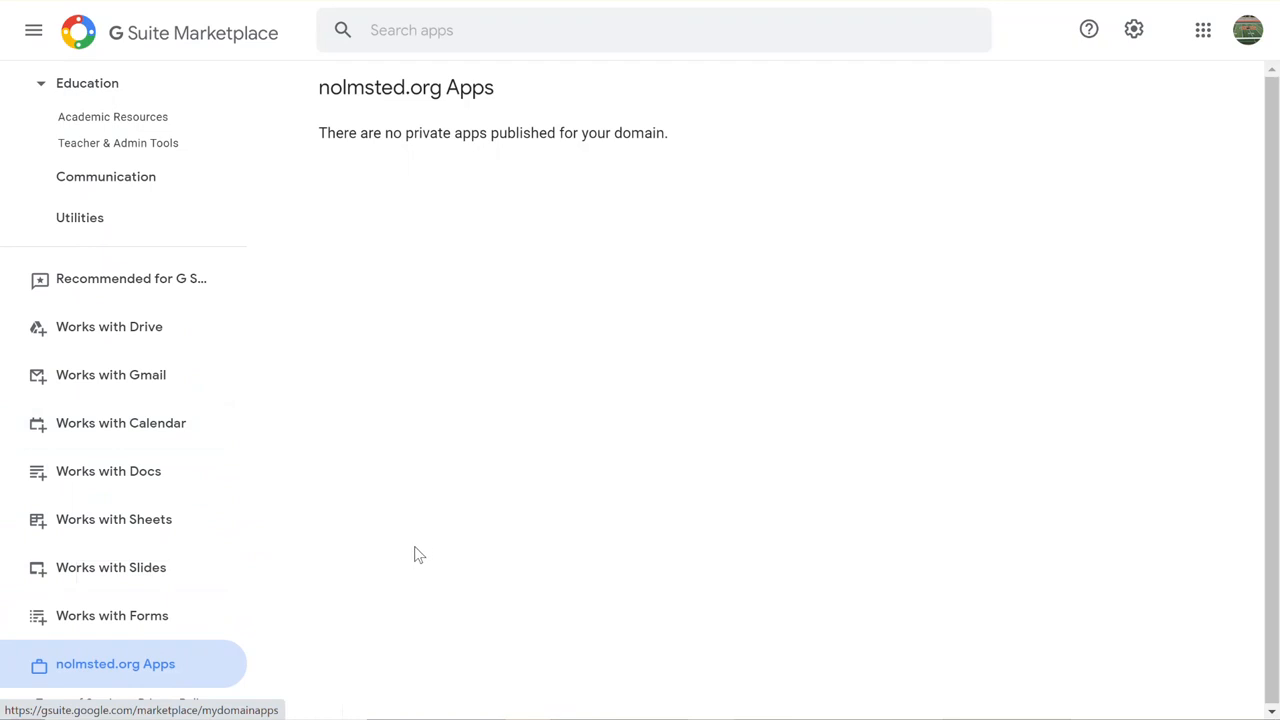
mouse_move(413, 559)
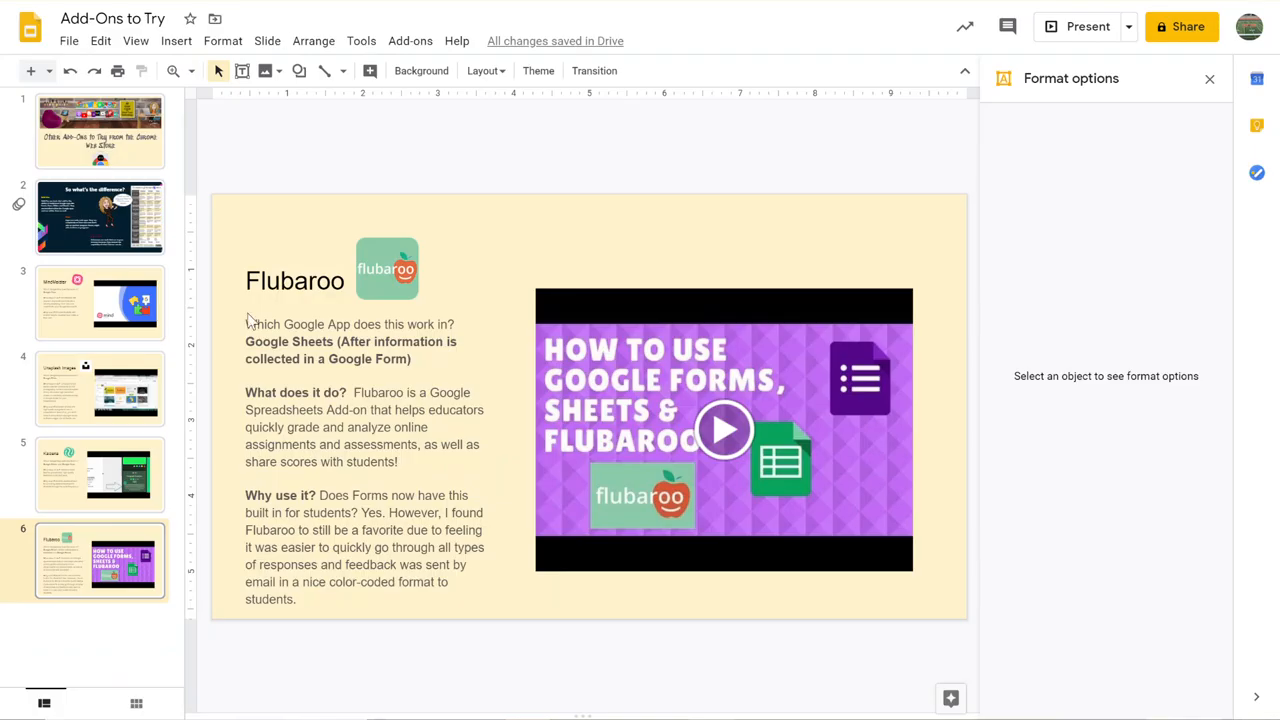
mouse_move(98, 630)
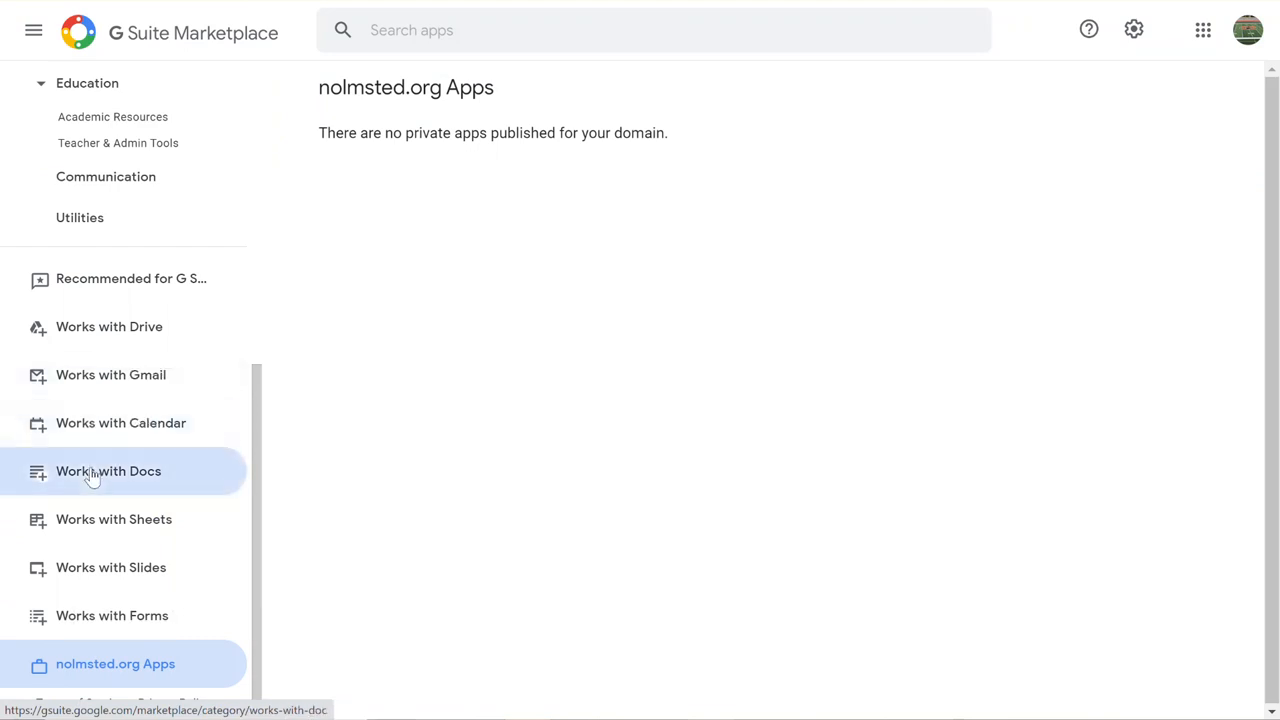
Open Lucidchart Diagrams from the Docs apps and page its gallery to play the tutorial video
click(108, 471)
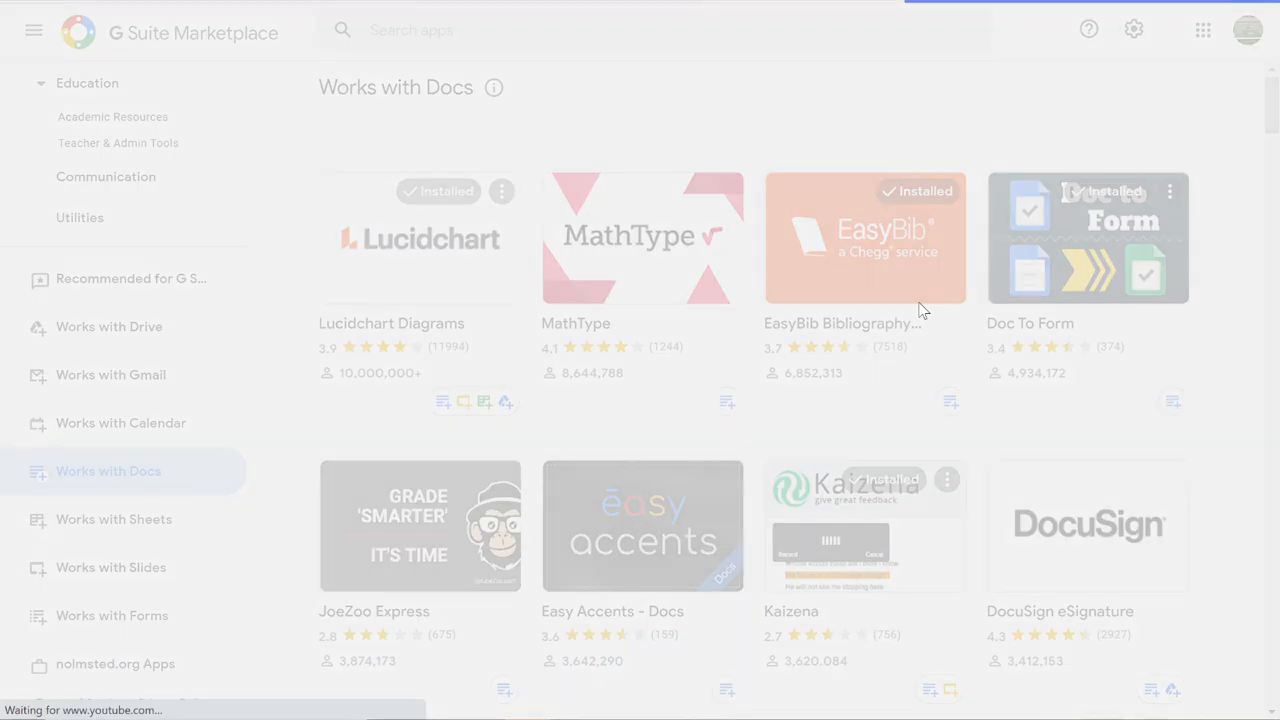
click(419, 237)
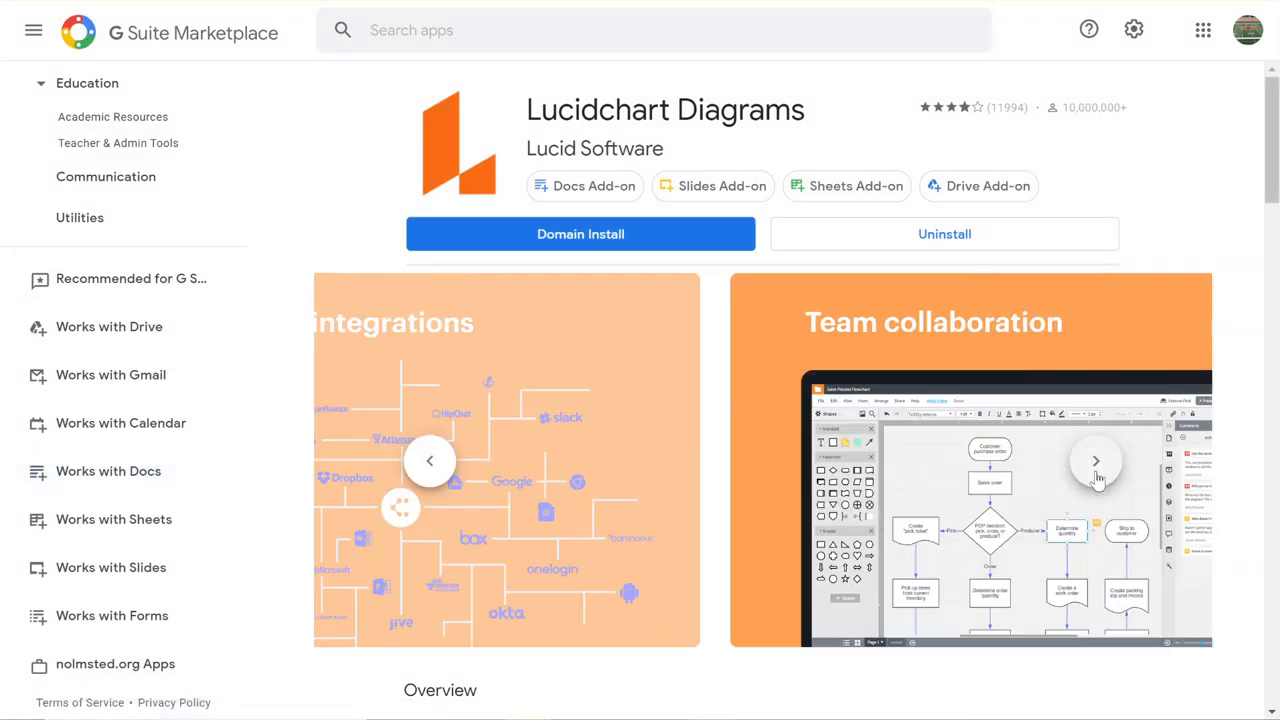
click(1095, 460)
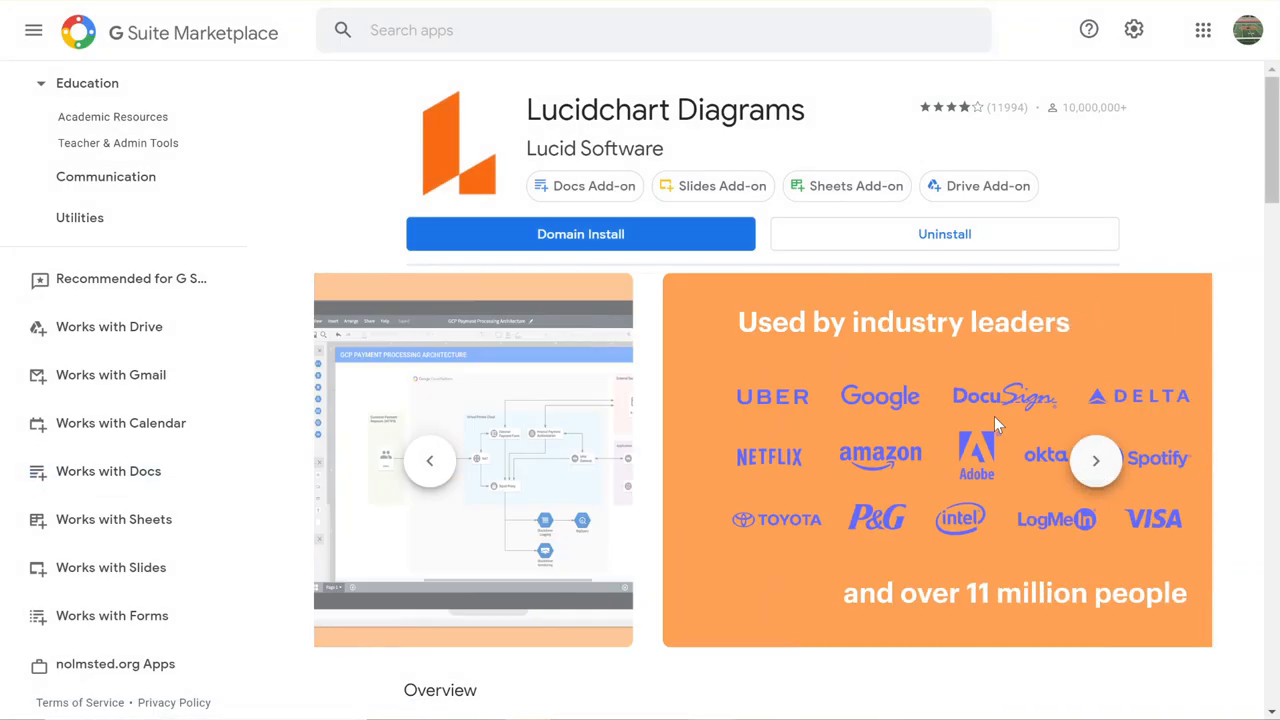
click(1096, 461)
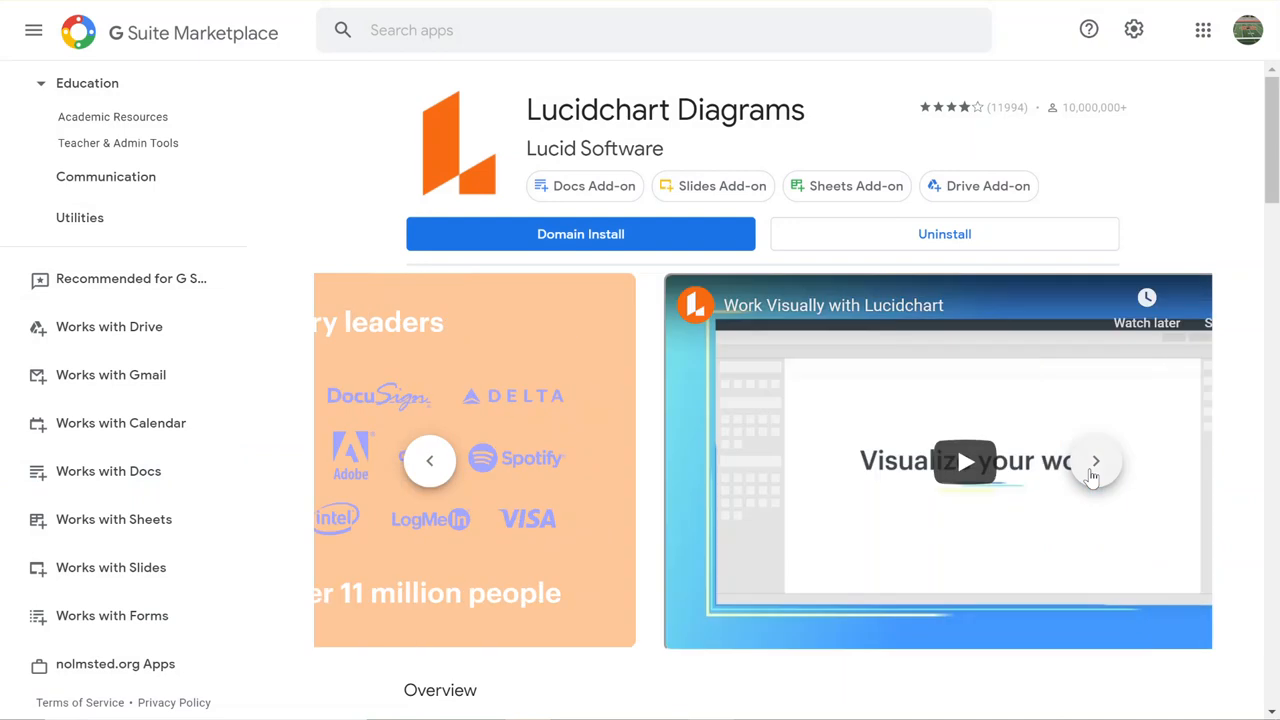
click(1095, 460)
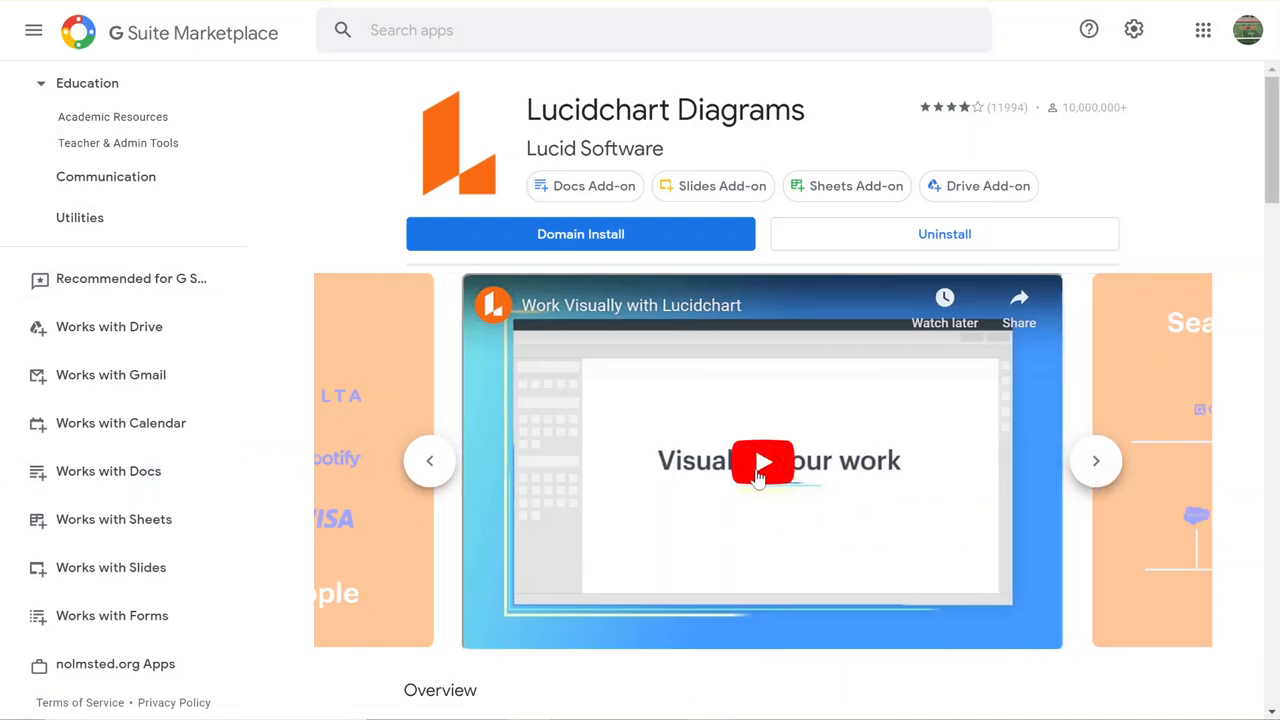
click(1096, 460)
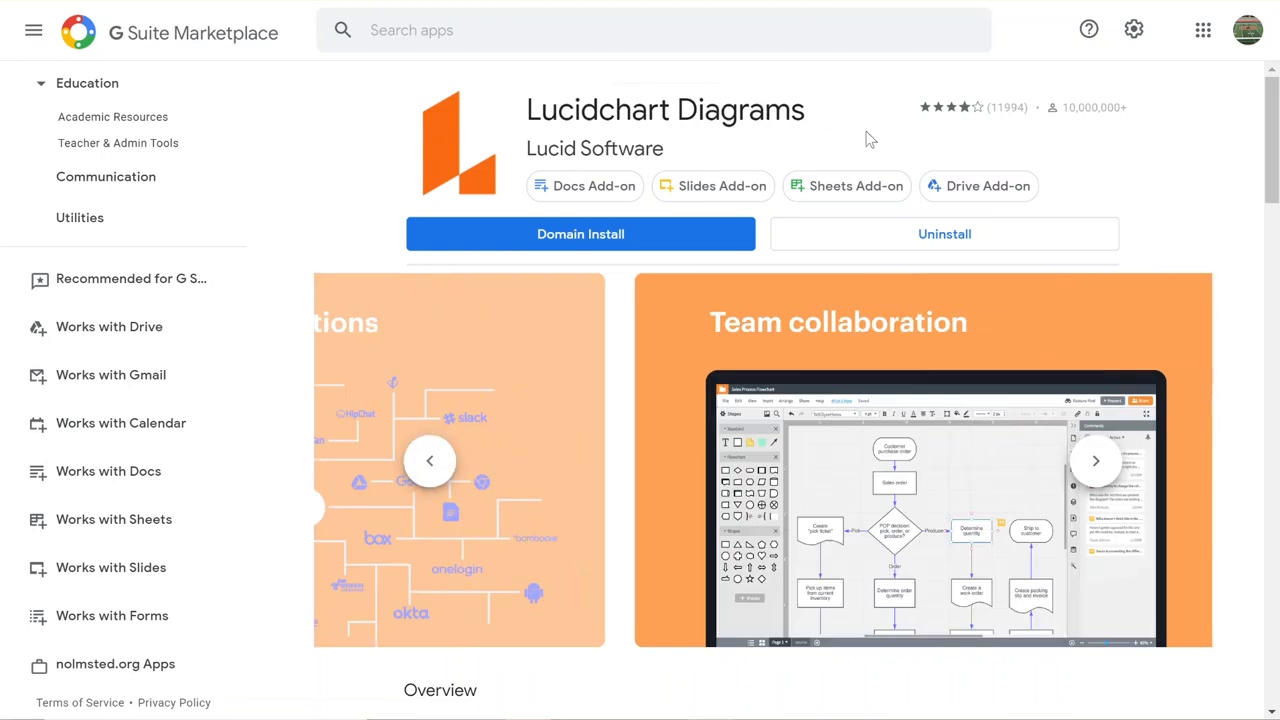
click(1096, 460)
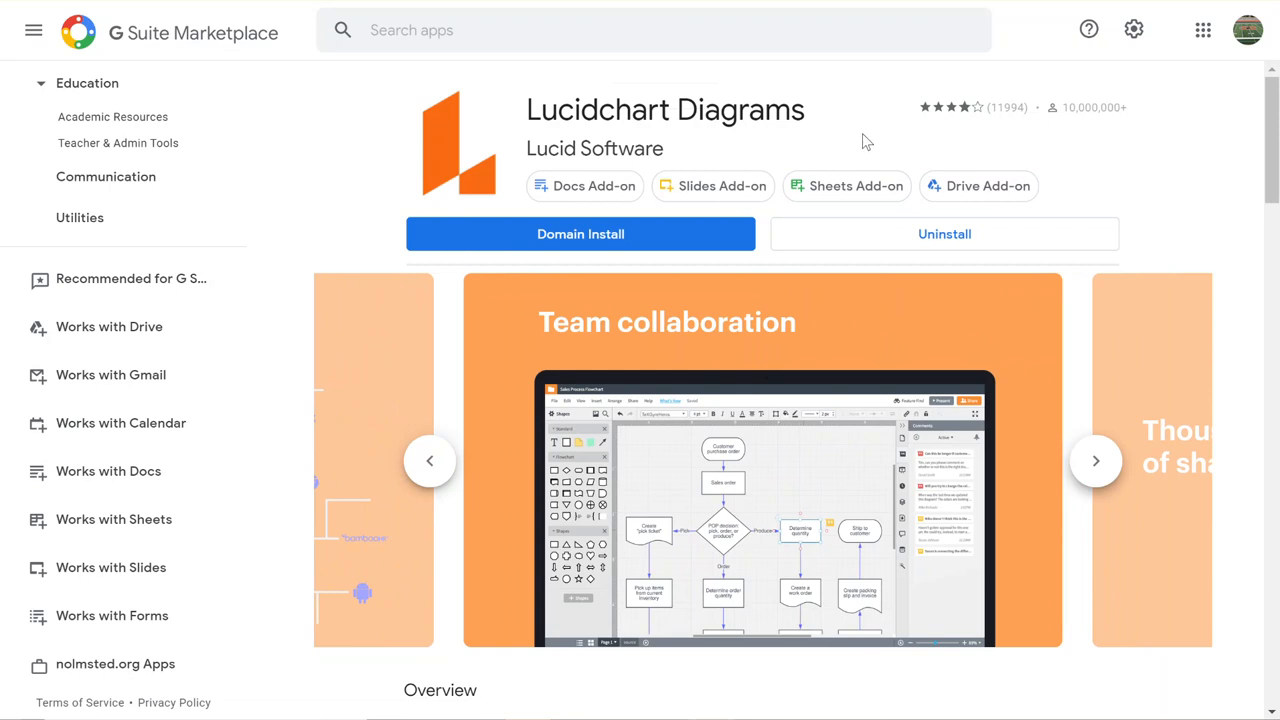
mouse_move(857, 152)
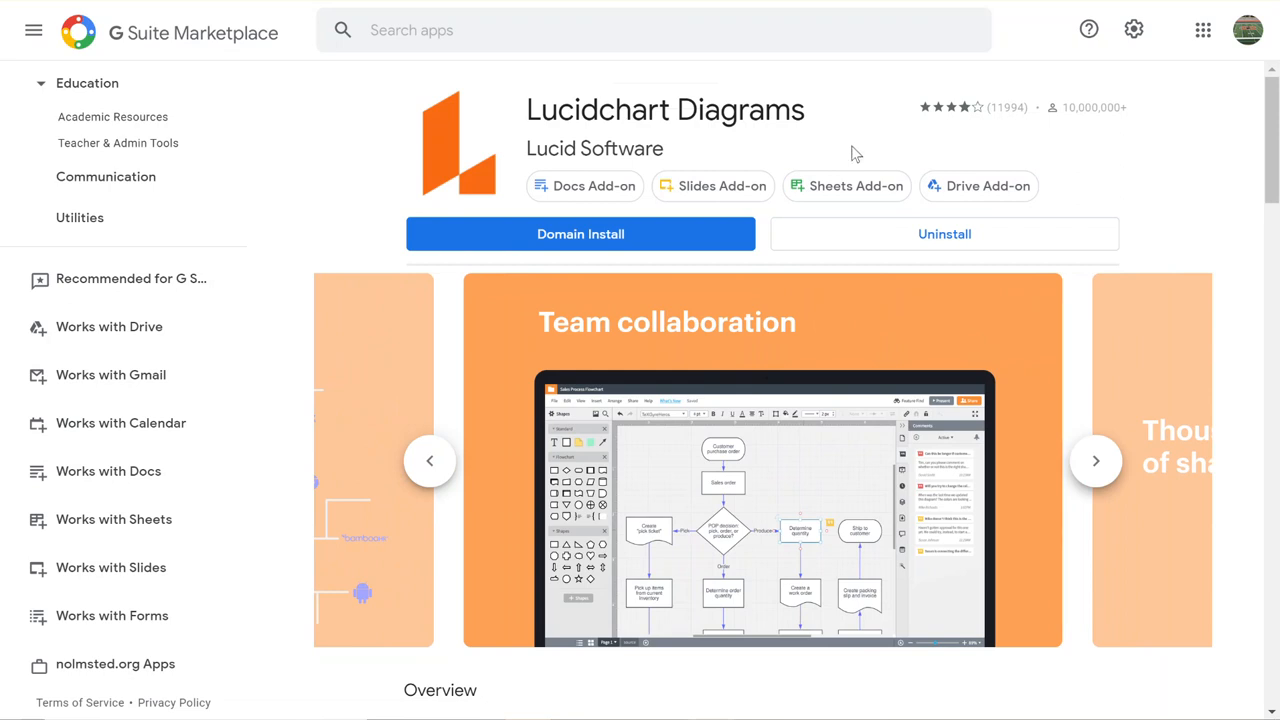